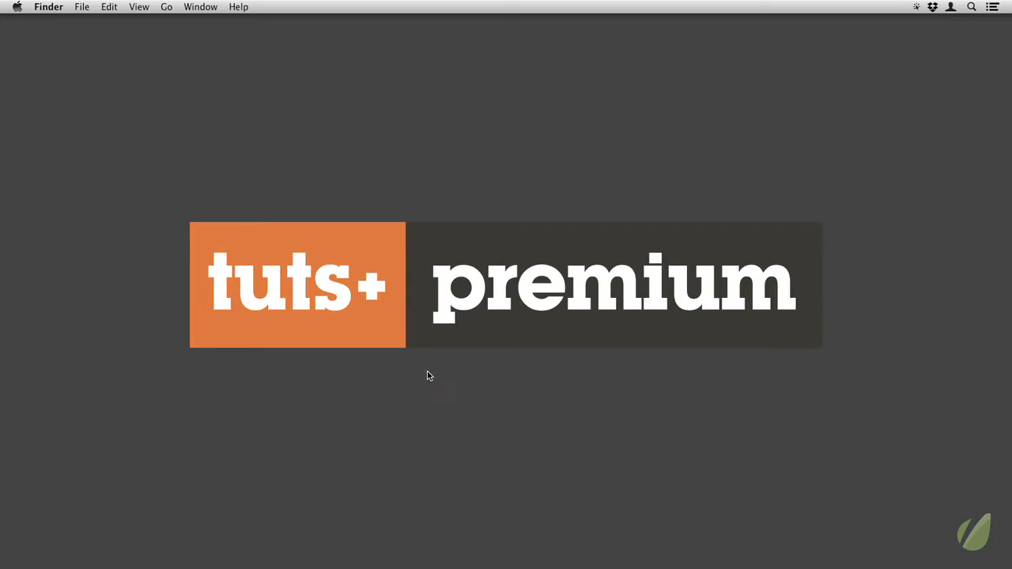
Step: Bring up the Writing composition showing the woman writing at a desk
{"action": "left_click", "coordinate": [417, 524]}
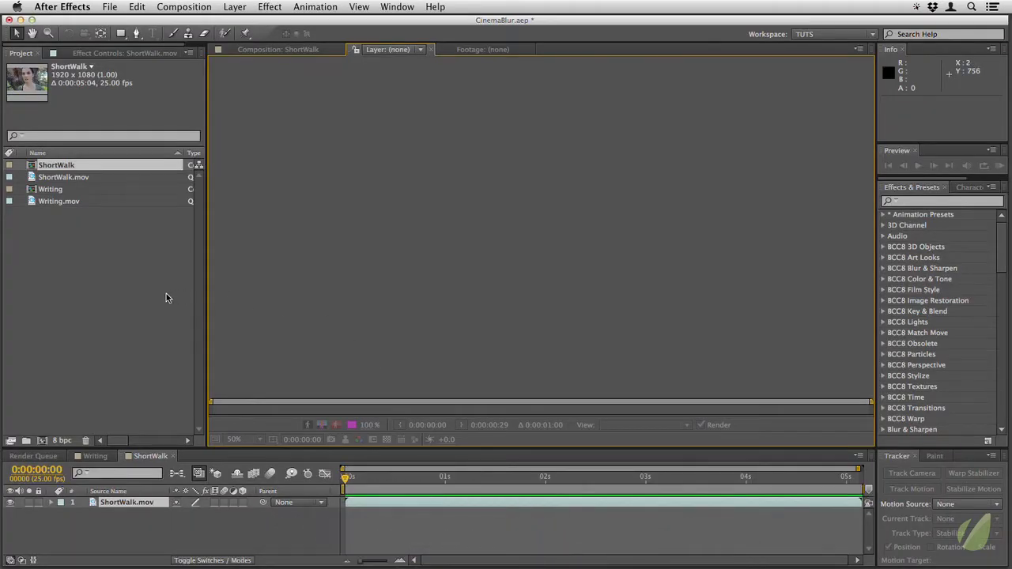
{"action": "double_click", "coordinate": [51, 188]}
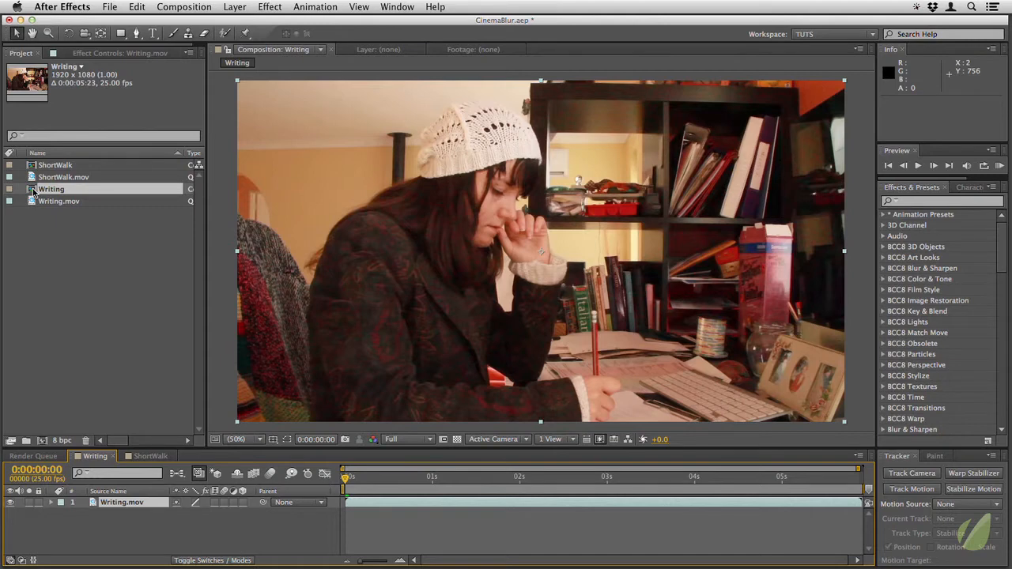
Step: Switch to the ShortWalk shot and preview its naturally soft background, then stop playback
{"action": "left_click", "coordinate": [917, 166]}
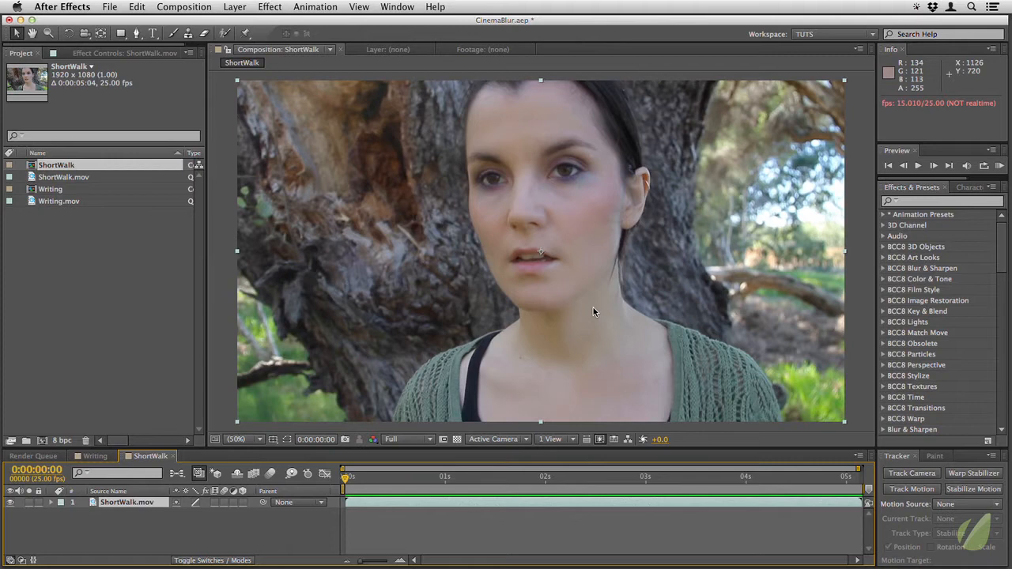
{"action": "mouse_move", "coordinate": [825, 348]}
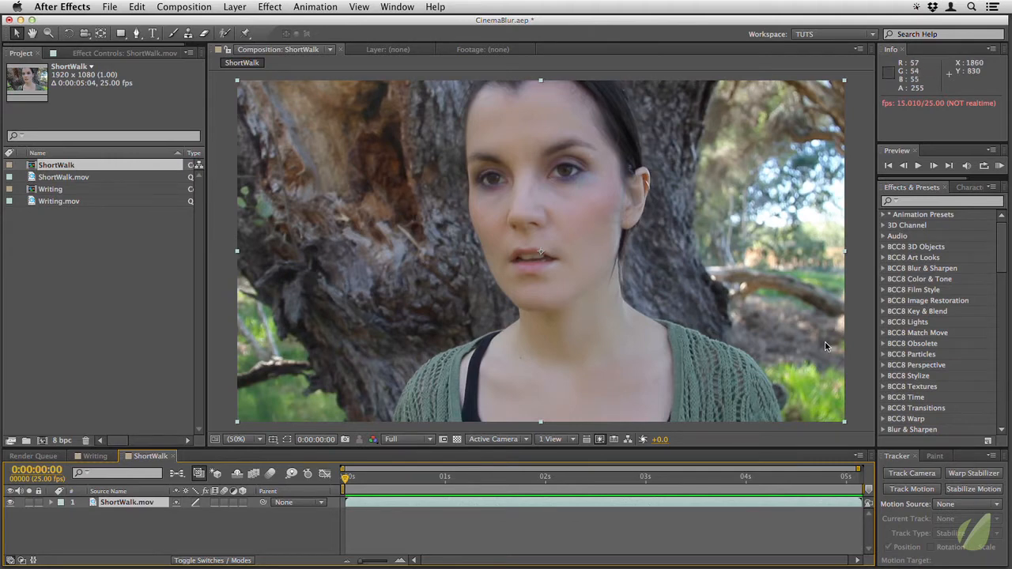
{"action": "mouse_move", "coordinate": [765, 221]}
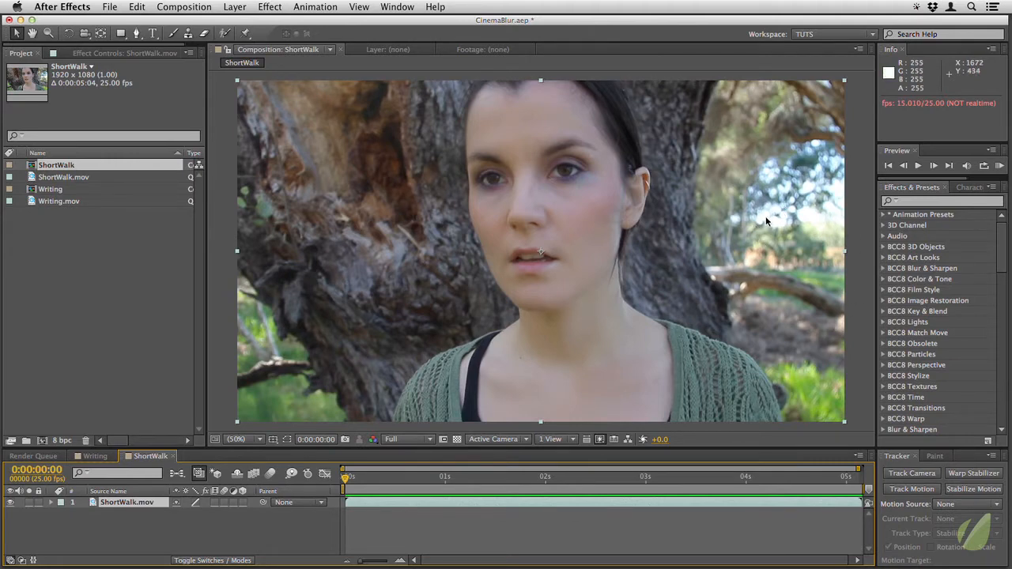
{"action": "mouse_move", "coordinate": [373, 290]}
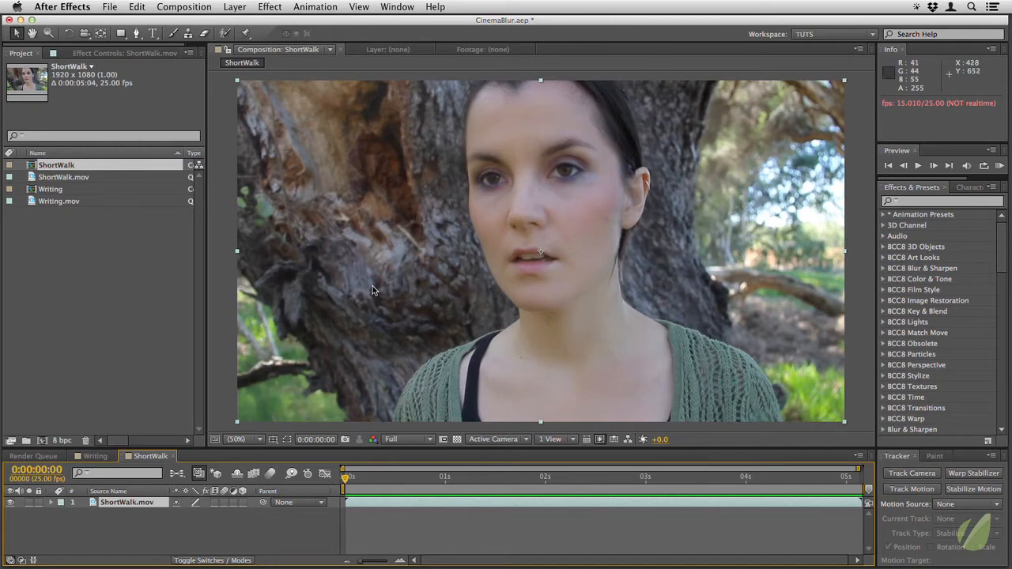
{"action": "left_click", "coordinate": [917, 166]}
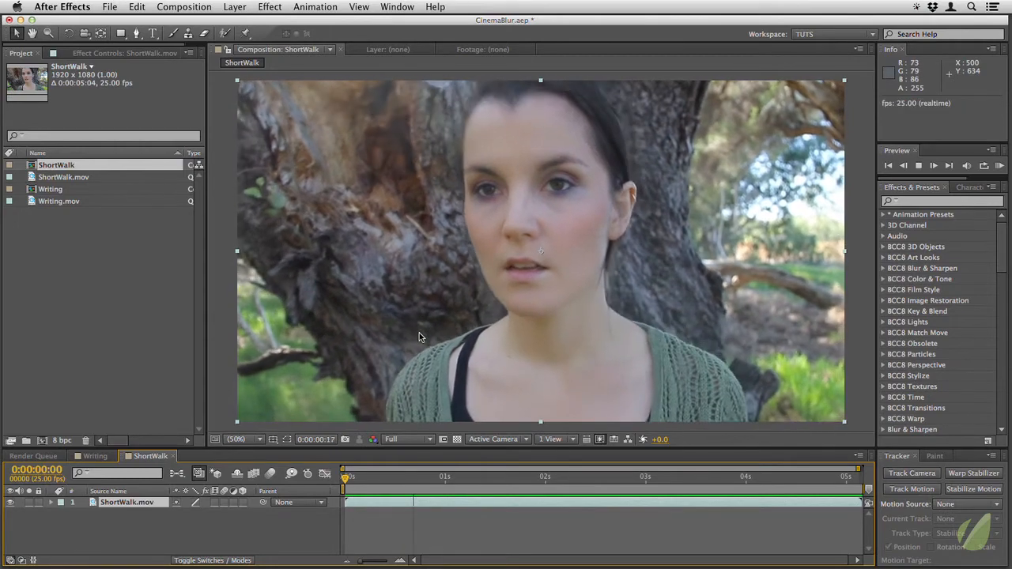
{"action": "left_click", "coordinate": [615, 476]}
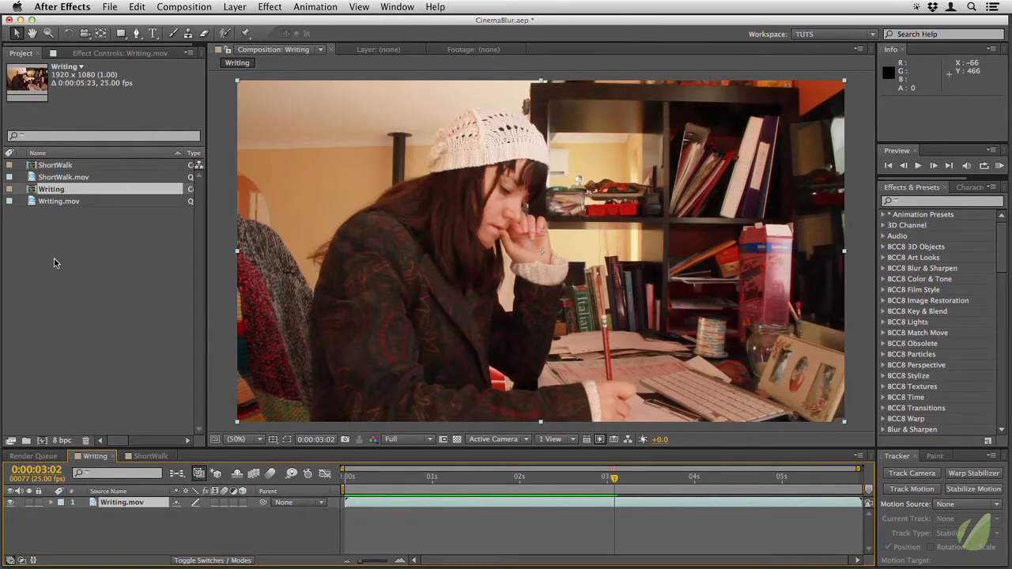
{"action": "mouse_move", "coordinate": [387, 297]}
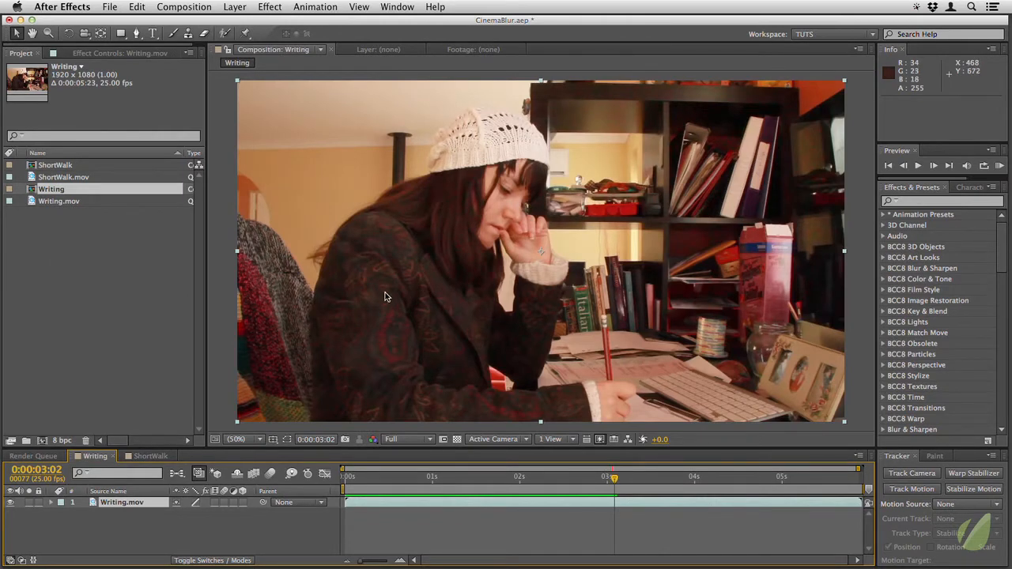
{"action": "mouse_move", "coordinate": [727, 282]}
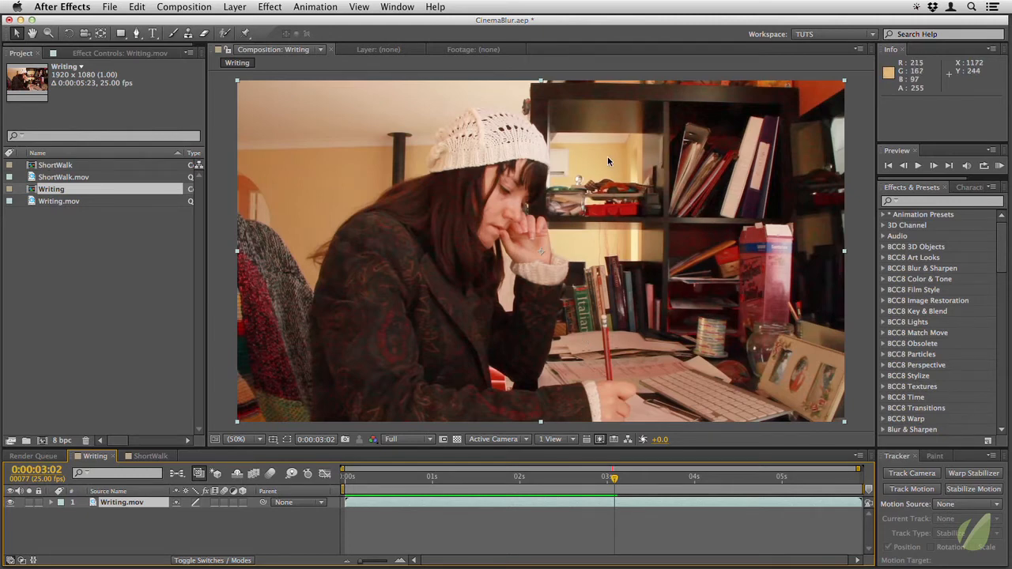
{"action": "mouse_move", "coordinate": [299, 175]}
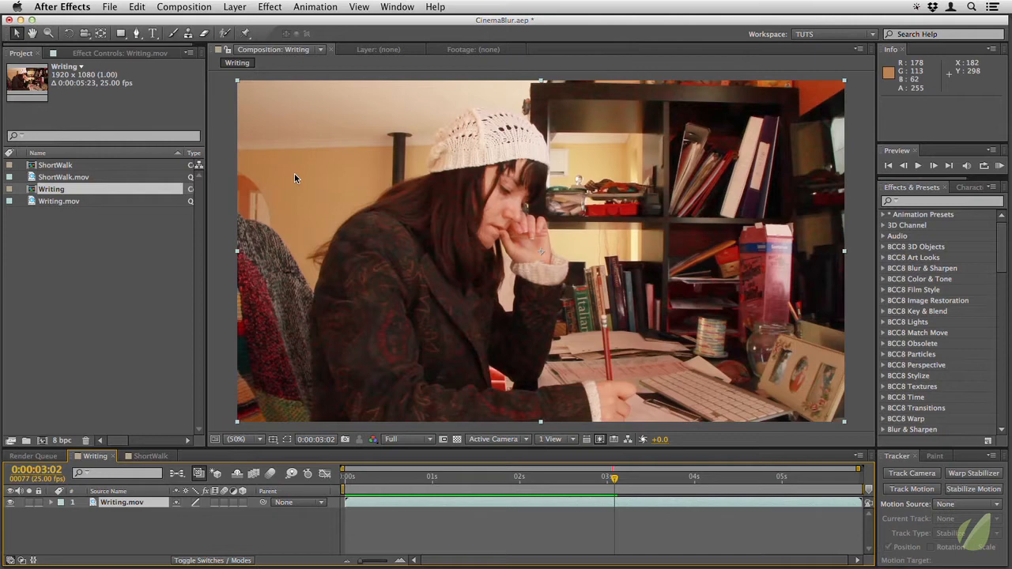
{"action": "mouse_move", "coordinate": [380, 302]}
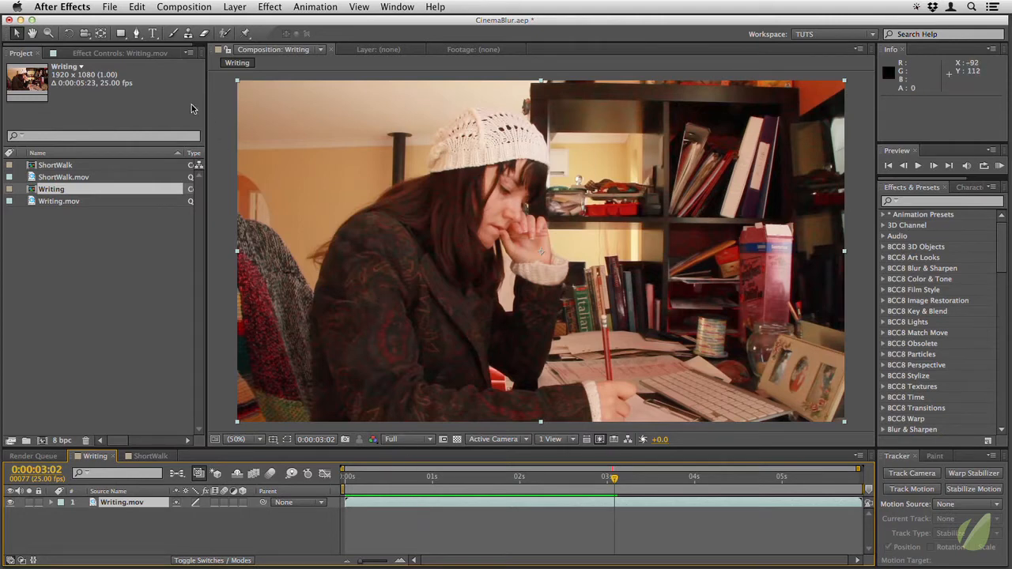
{"action": "left_click", "coordinate": [136, 33]}
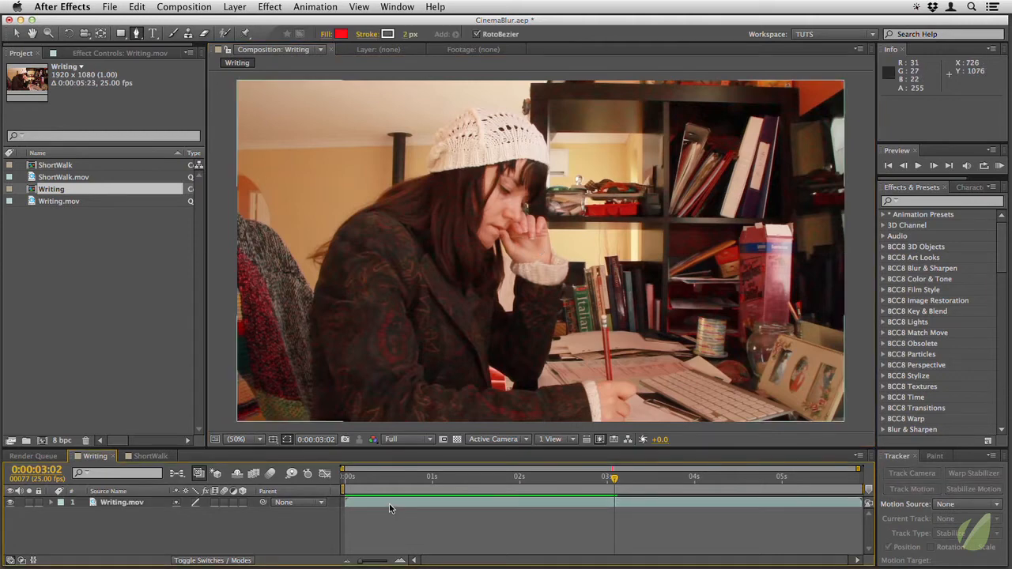
Step: Duplicate the Writing.mov layer and name the copy Blur
{"action": "left_click", "coordinate": [122, 503]}
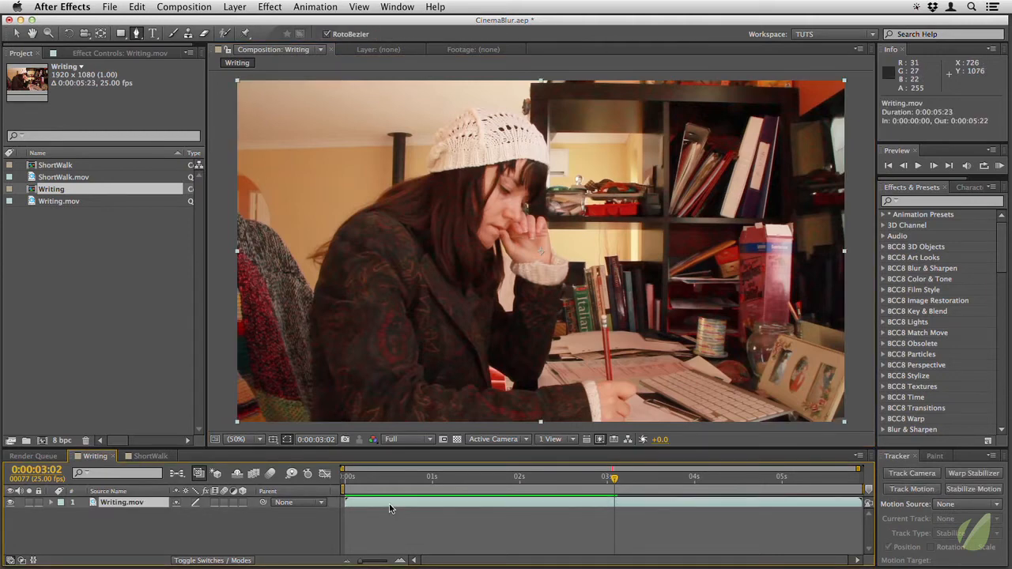
{"action": "left_click", "coordinate": [109, 6]}
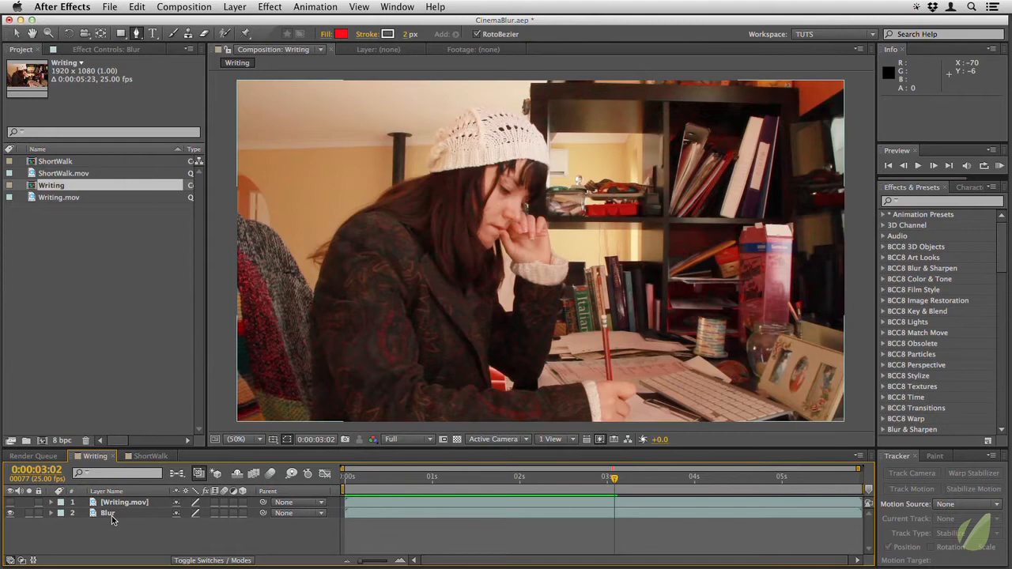
{"action": "left_click", "coordinate": [107, 512]}
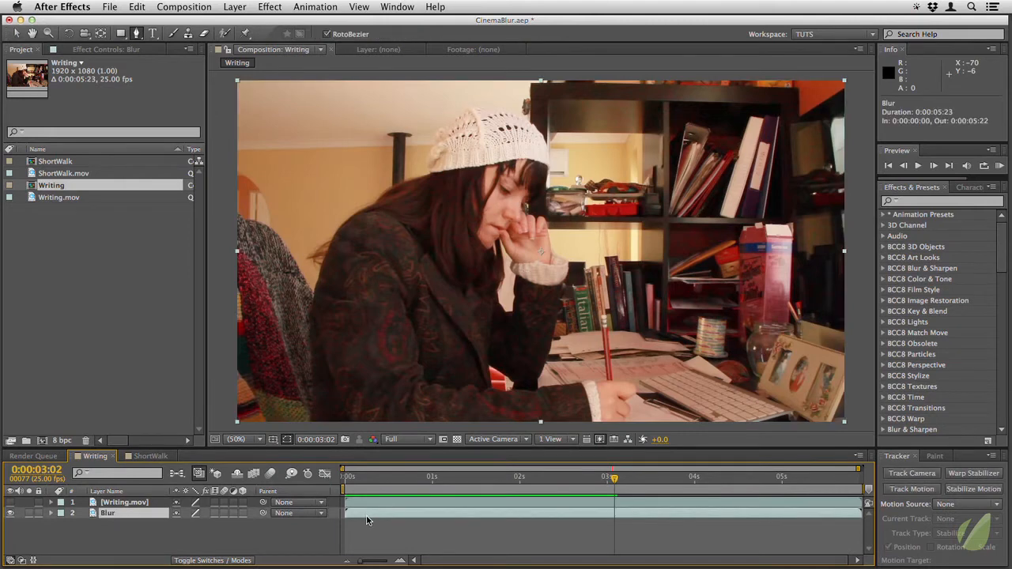
{"action": "left_click", "coordinate": [941, 201]}
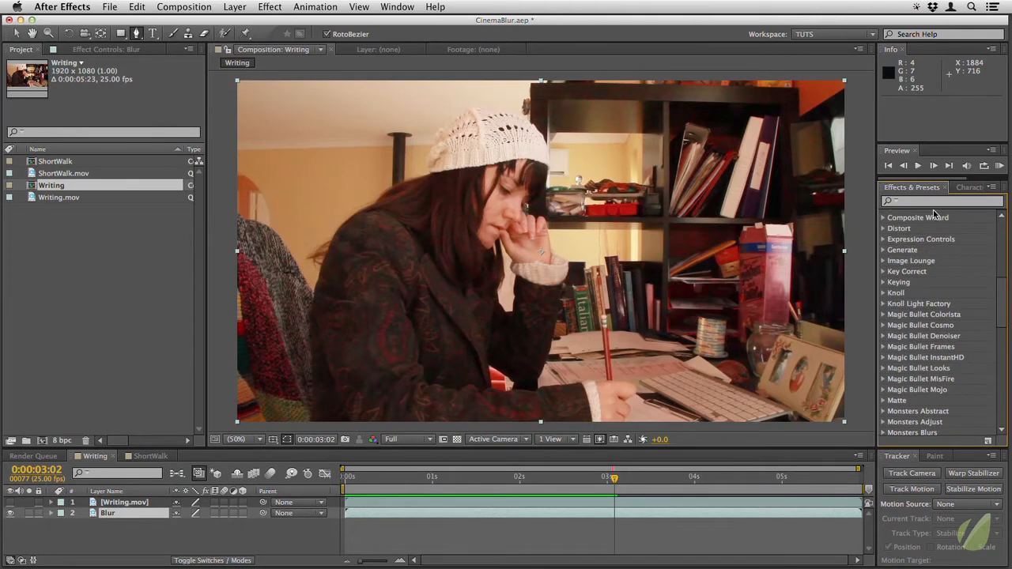
Step: Try Camera Lens Blur with a raised radius on the Blur layer, then apply Fast Blur instead
{"action": "type", "text": "camera"}
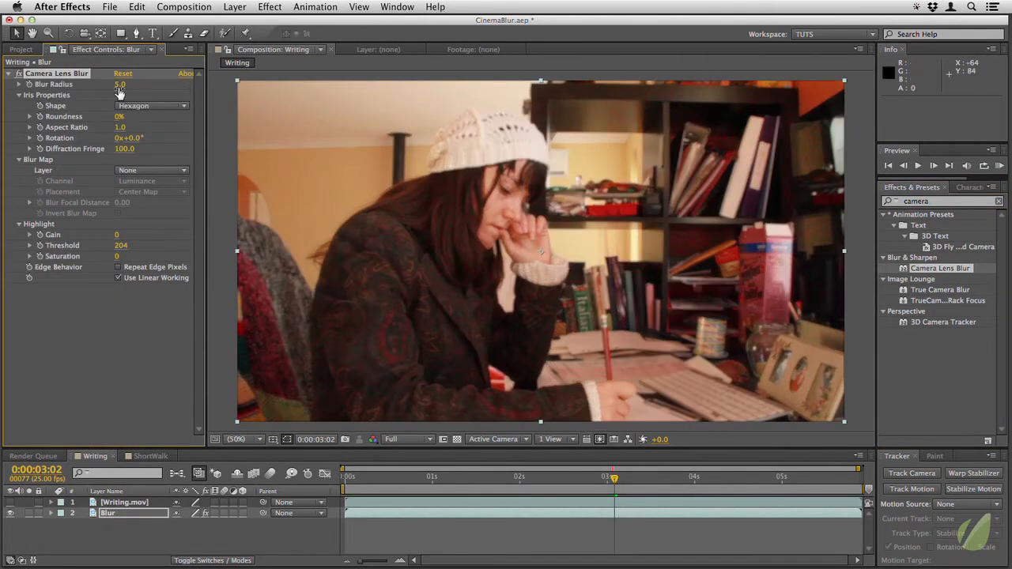
{"action": "left_click_drag", "start_coordinate": [120, 85], "coordinate": [129, 85]}
{"action": "type", "text": "fast"}
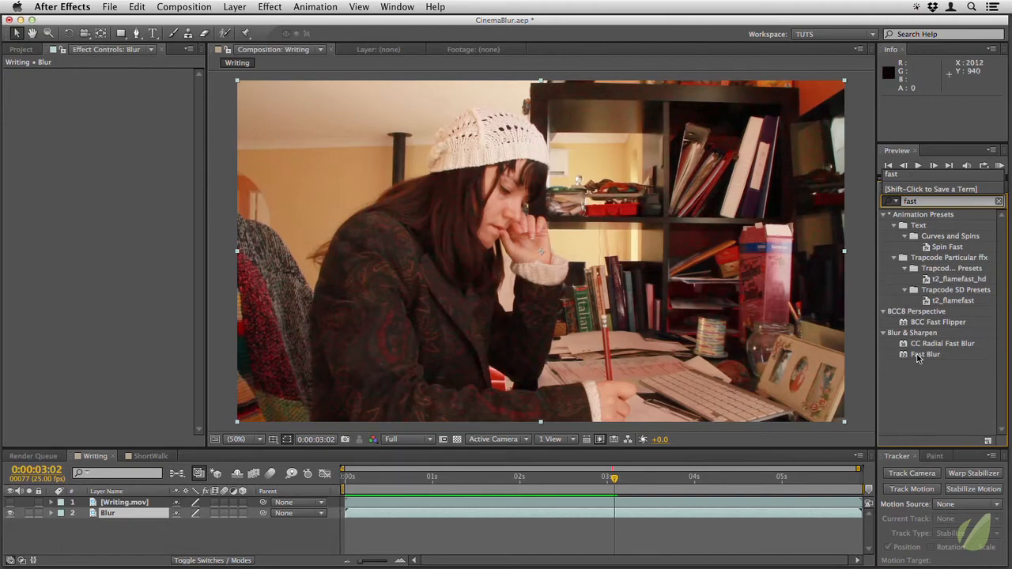
{"action": "double_click", "coordinate": [926, 354]}
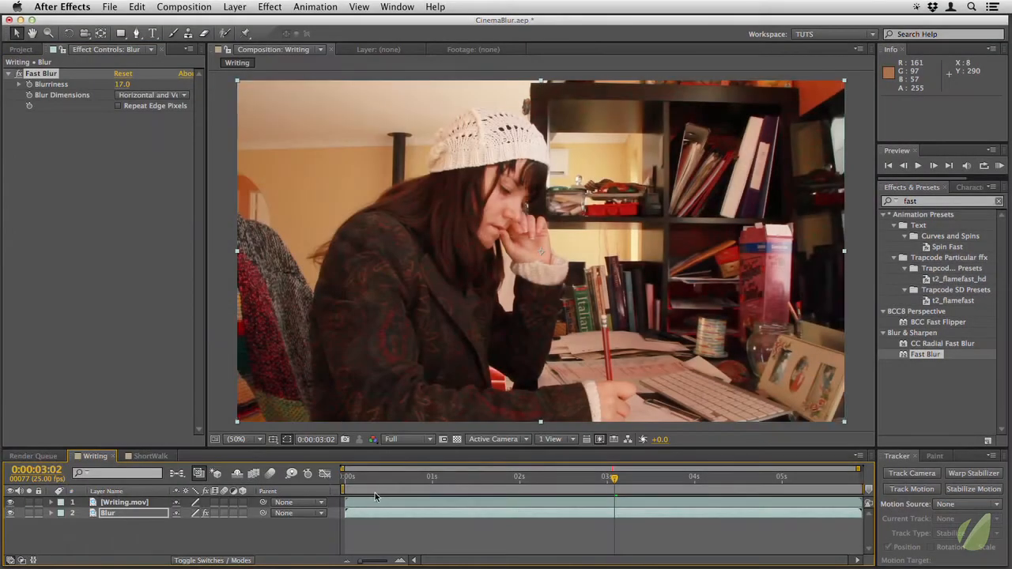
Step: Draw a closed RotoBezier mask on the top footage layer tracing the woman's outline
{"action": "left_click", "coordinate": [123, 503]}
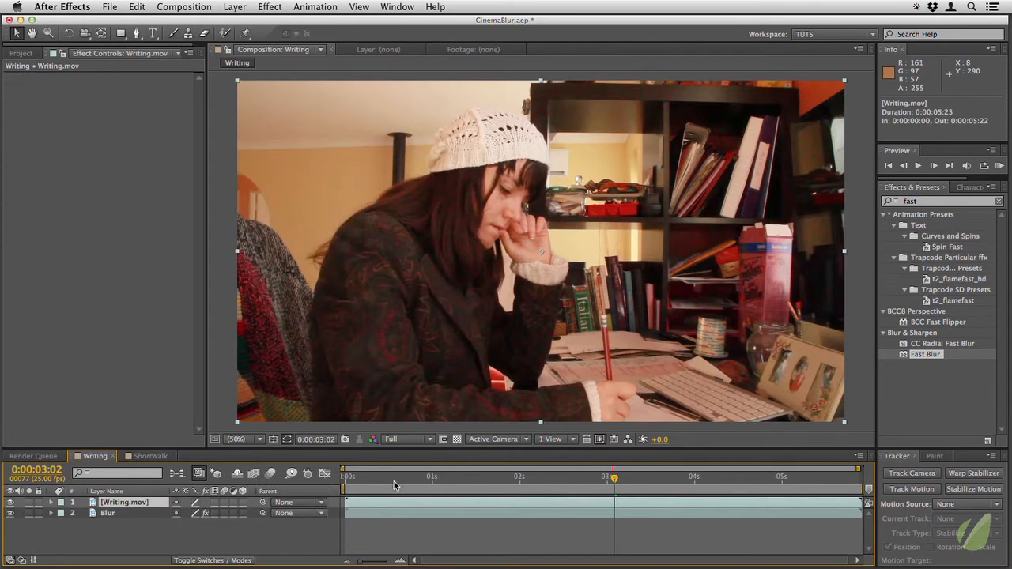
{"action": "mouse_move", "coordinate": [430, 208]}
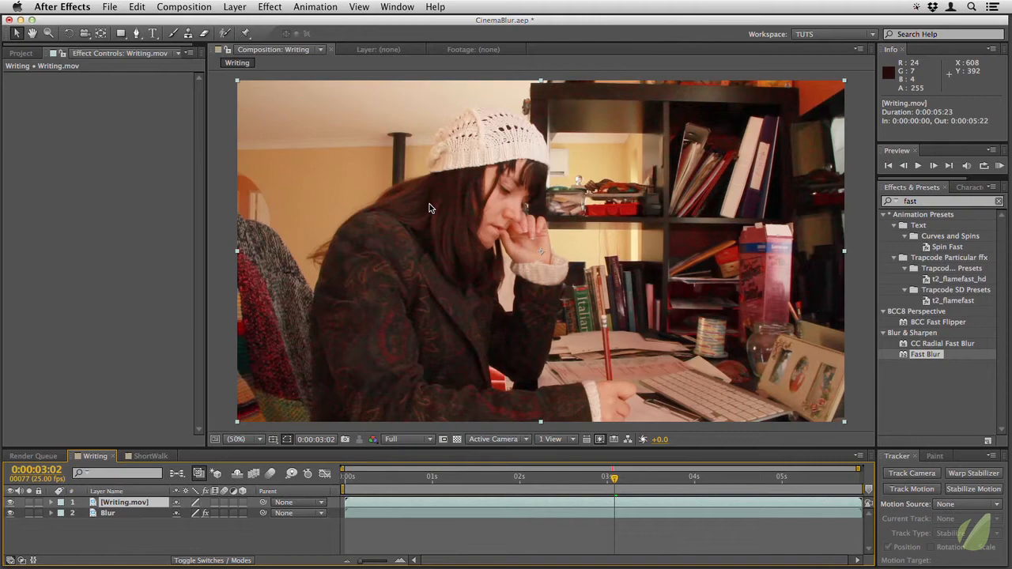
{"action": "mouse_move", "coordinate": [430, 186]}
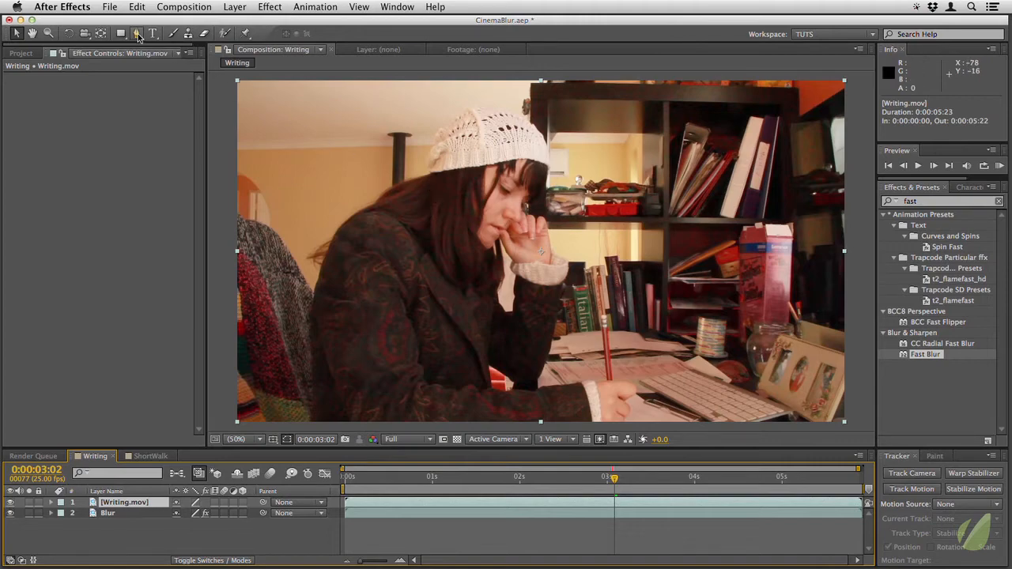
{"action": "left_click", "coordinate": [136, 34]}
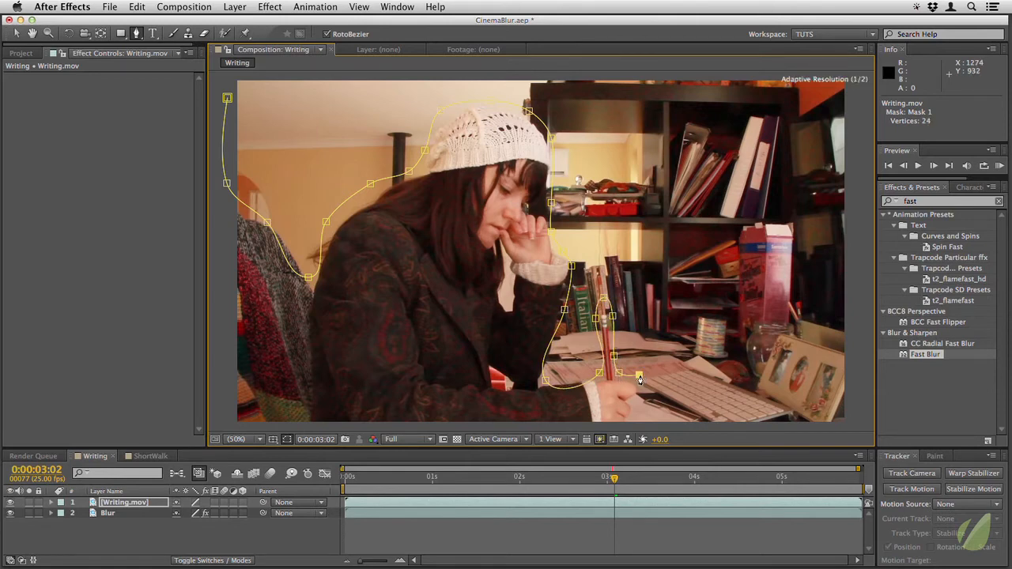
{"action": "left_click", "coordinate": [640, 424]}
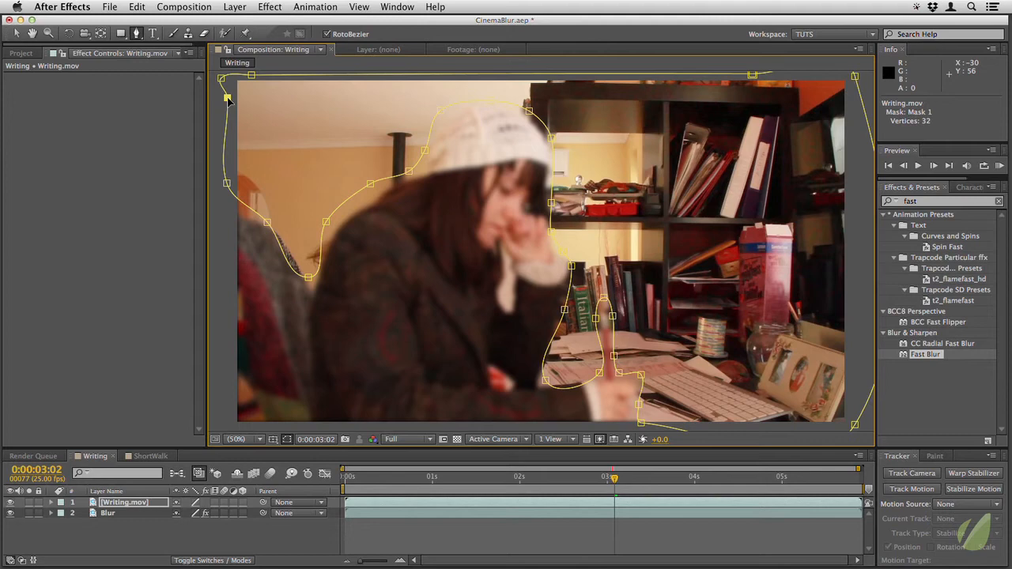
{"action": "left_click", "coordinate": [50, 503]}
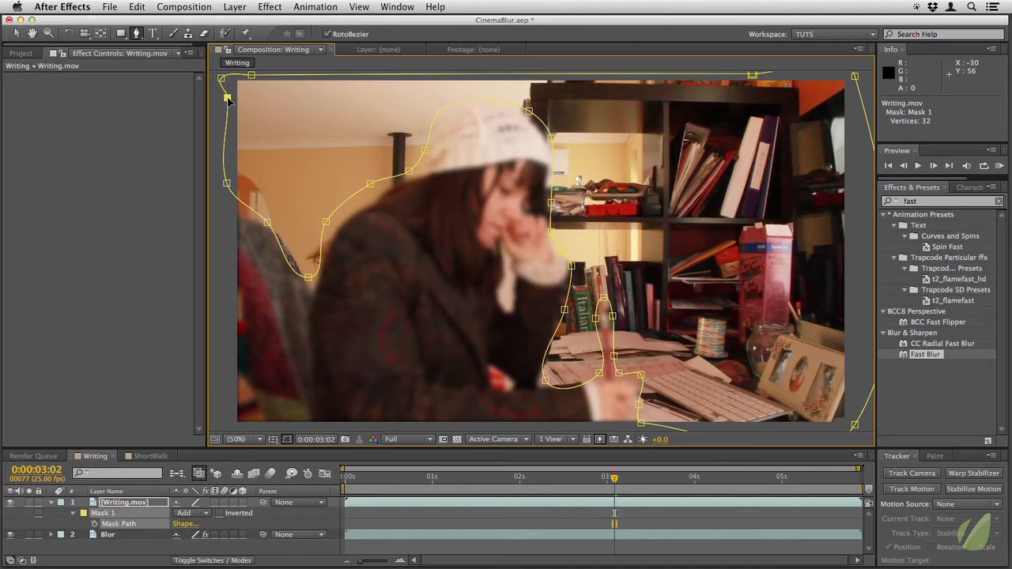
{"action": "mouse_move", "coordinate": [260, 440]}
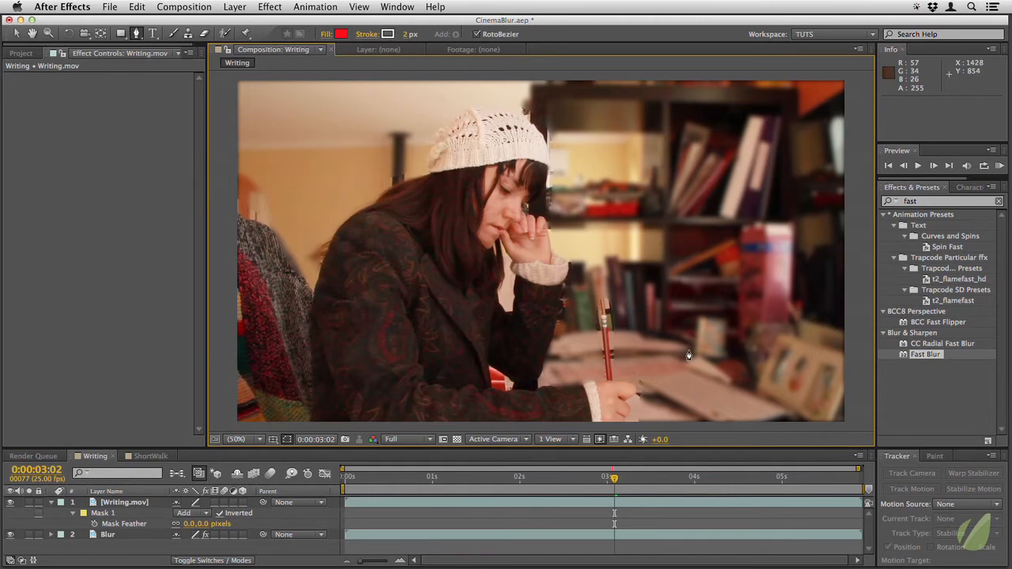
{"action": "mouse_move", "coordinate": [614, 243]}
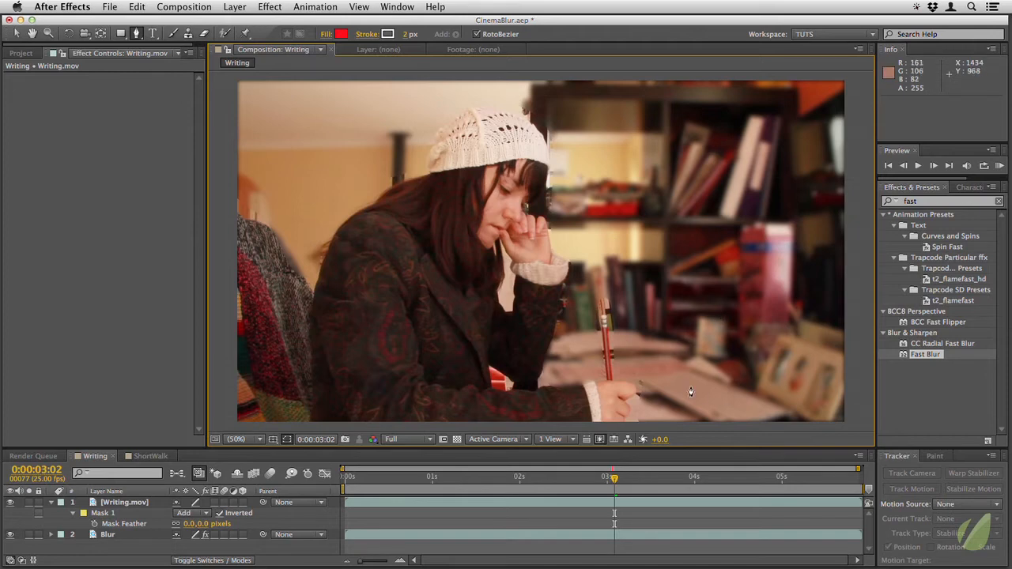
{"action": "mouse_move", "coordinate": [592, 163]}
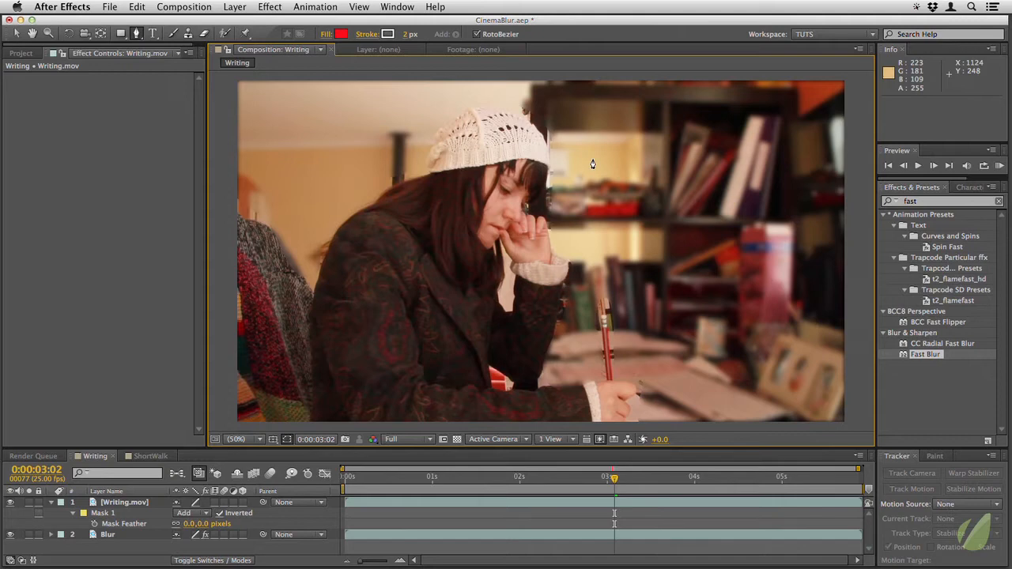
{"action": "mouse_move", "coordinate": [590, 172]}
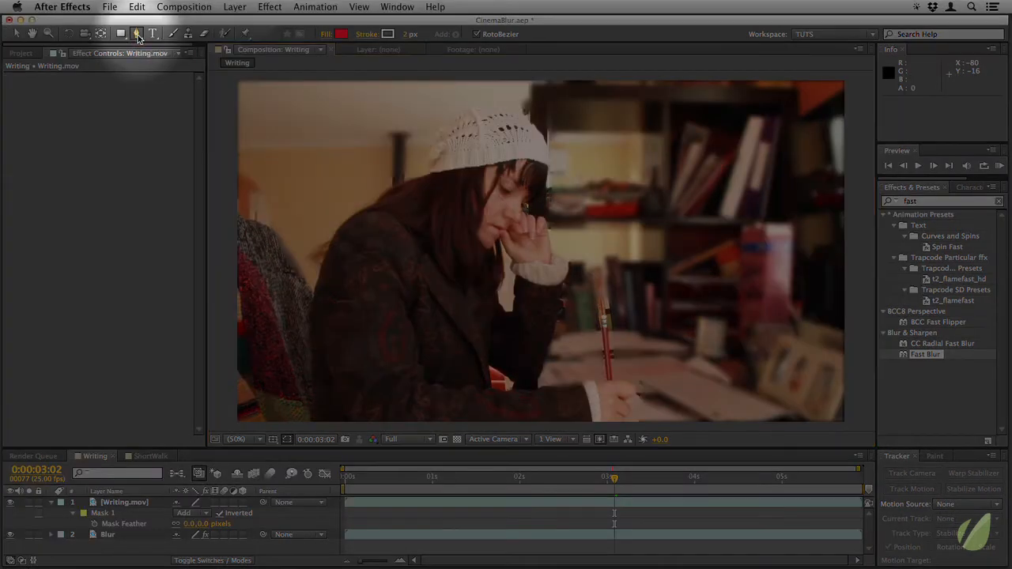
Step: Invert Mask 1 so the woman stays sharp over the blurred room, revealing the mask tools
{"action": "left_click", "coordinate": [136, 34]}
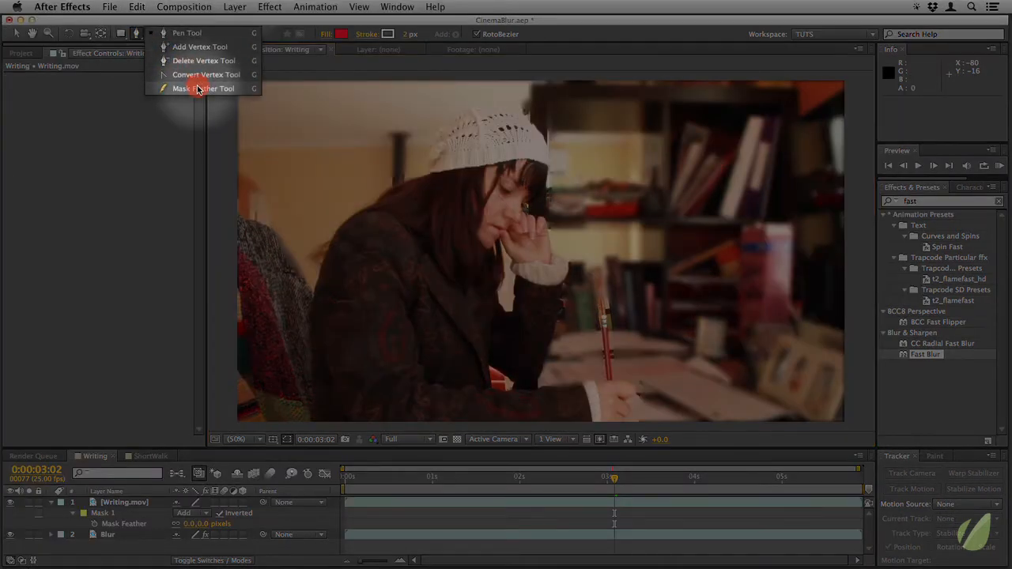
Step: With the Mask Feather Tool, pull a wide soft feather outward past the frame's right side
{"action": "left_click", "coordinate": [202, 88]}
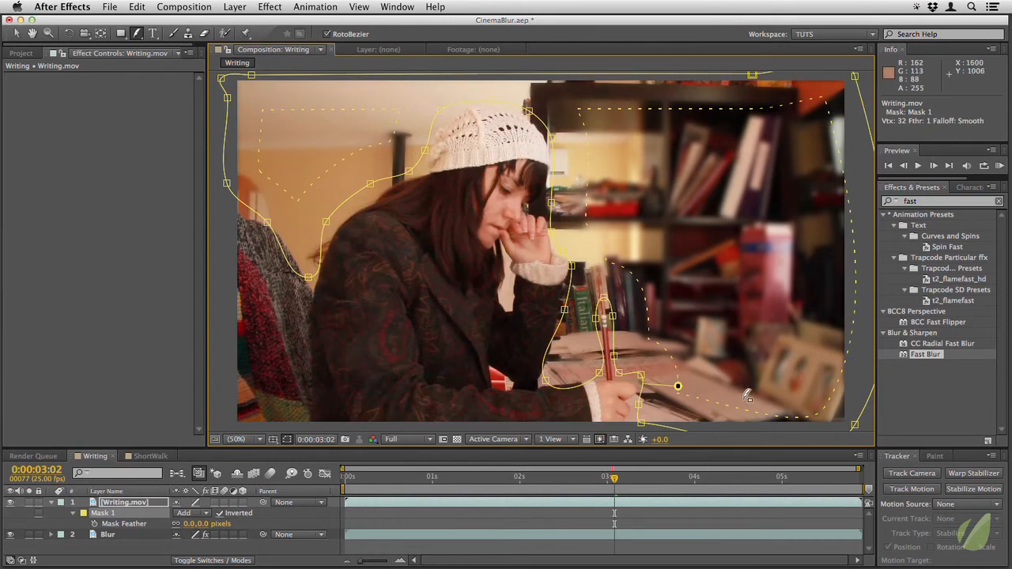
{"action": "mouse_move", "coordinate": [743, 397]}
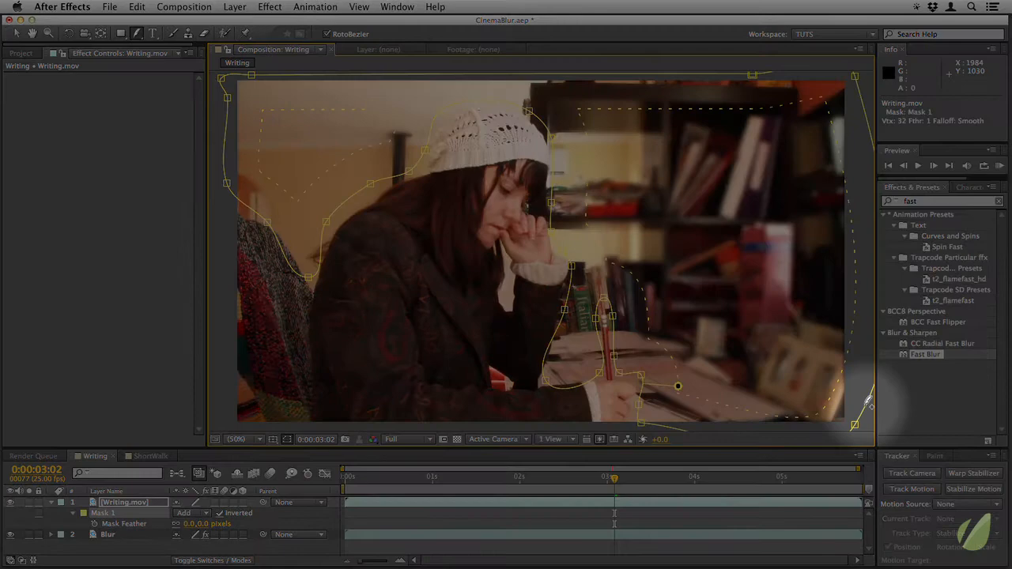
{"action": "left_click_drag", "start_coordinate": [870, 403], "coordinate": [825, 370]}
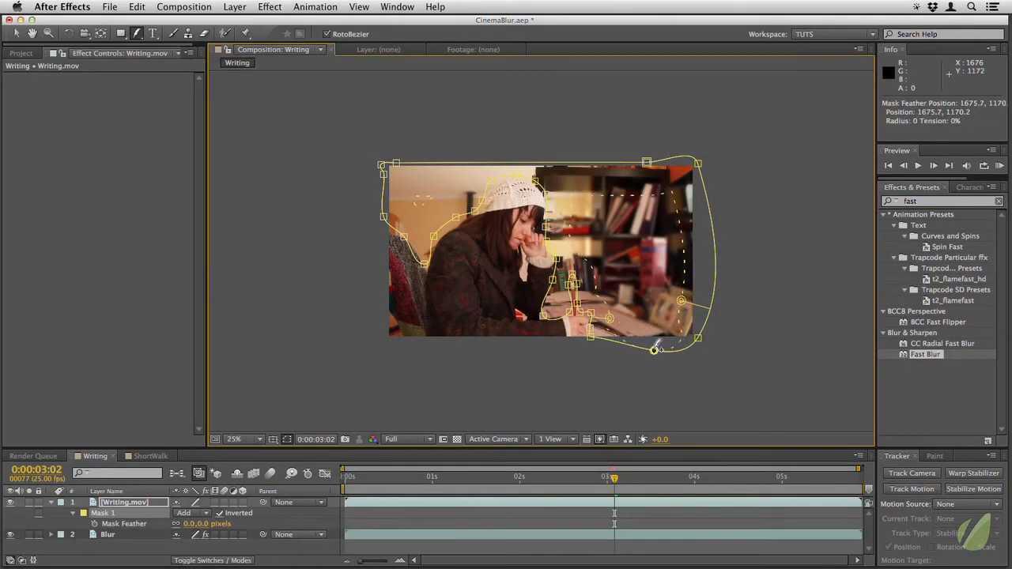
{"action": "left_click_drag", "start_coordinate": [655, 348], "coordinate": [654, 316]}
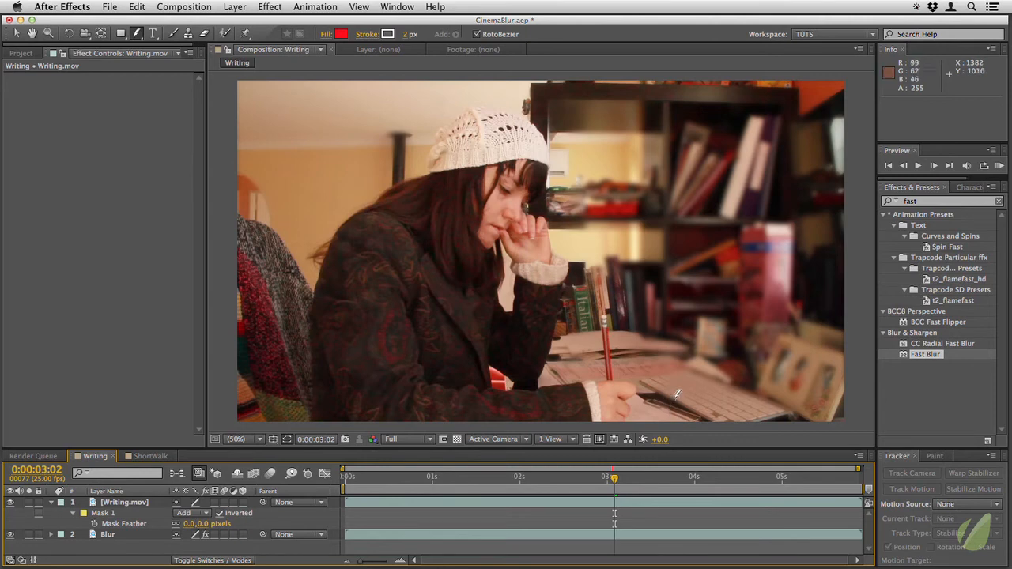
{"action": "mouse_move", "coordinate": [687, 360]}
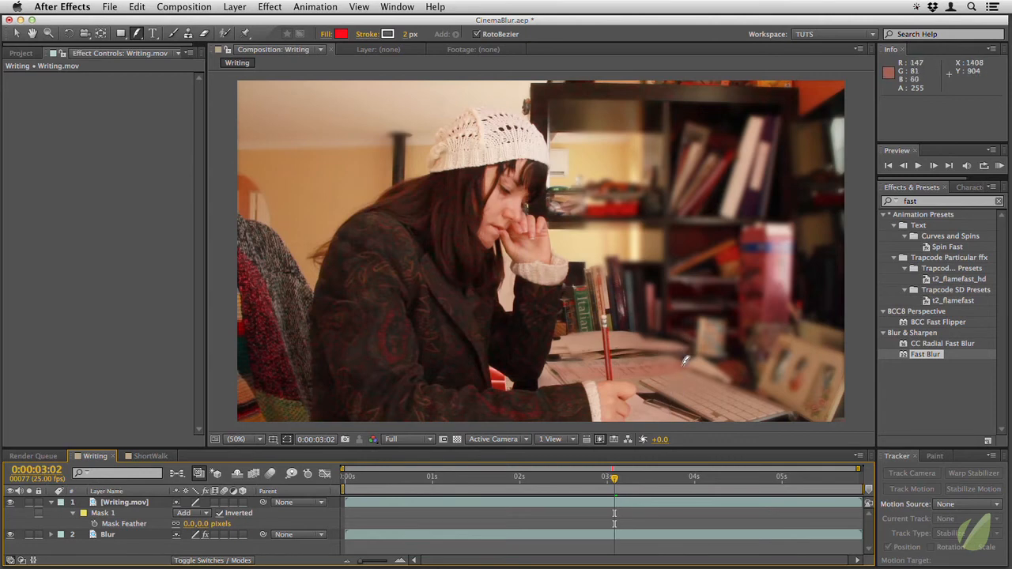
{"action": "mouse_move", "coordinate": [686, 360]}
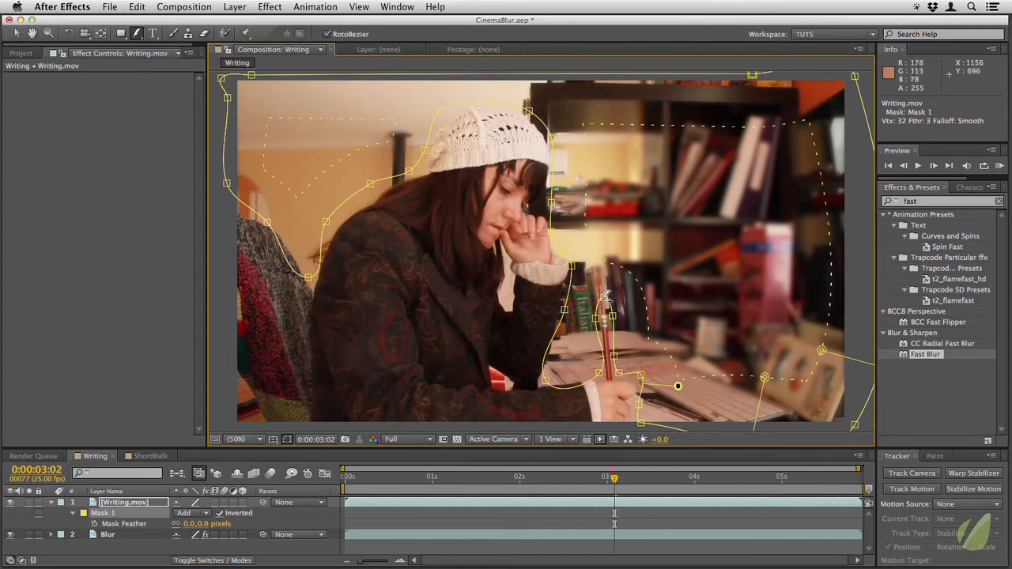
{"action": "mouse_move", "coordinate": [604, 301]}
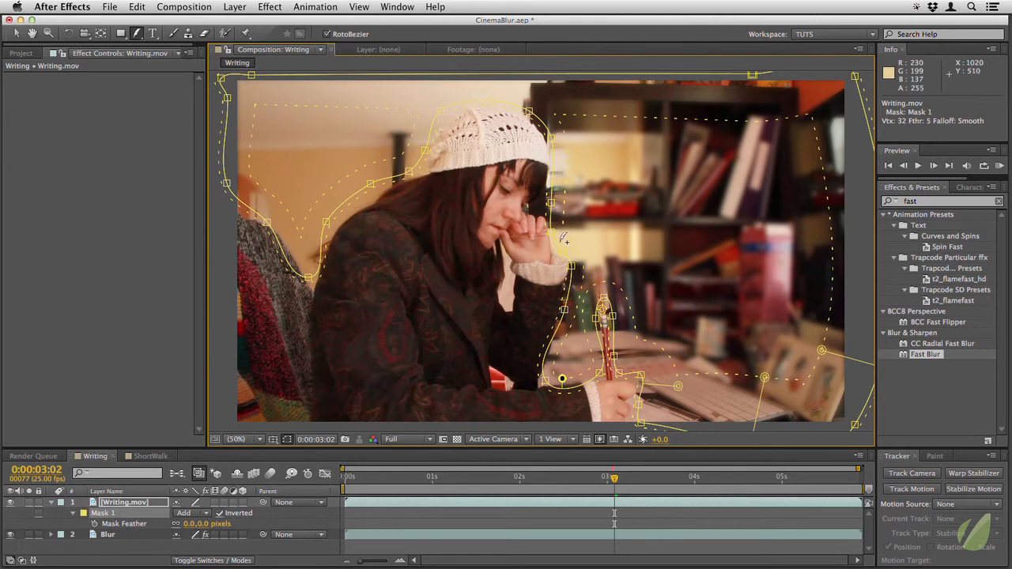
{"action": "mouse_move", "coordinate": [345, 250]}
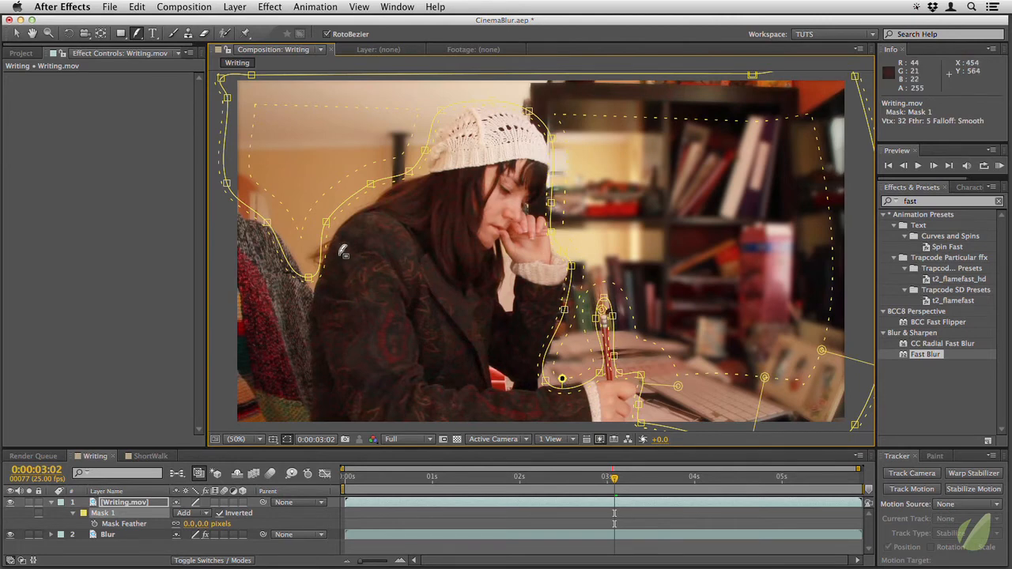
{"action": "mouse_move", "coordinate": [654, 521]}
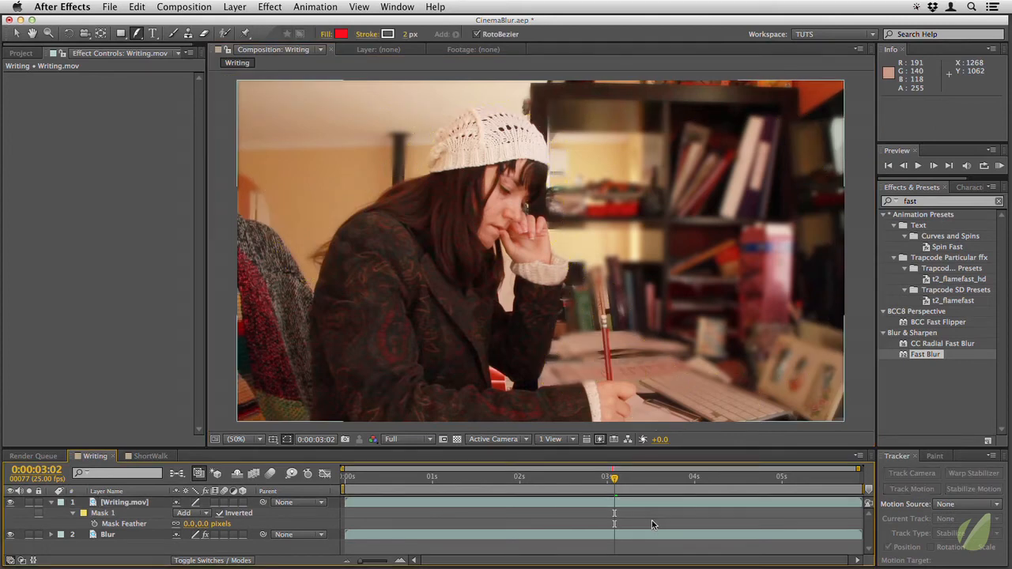
{"action": "mouse_move", "coordinate": [654, 388]}
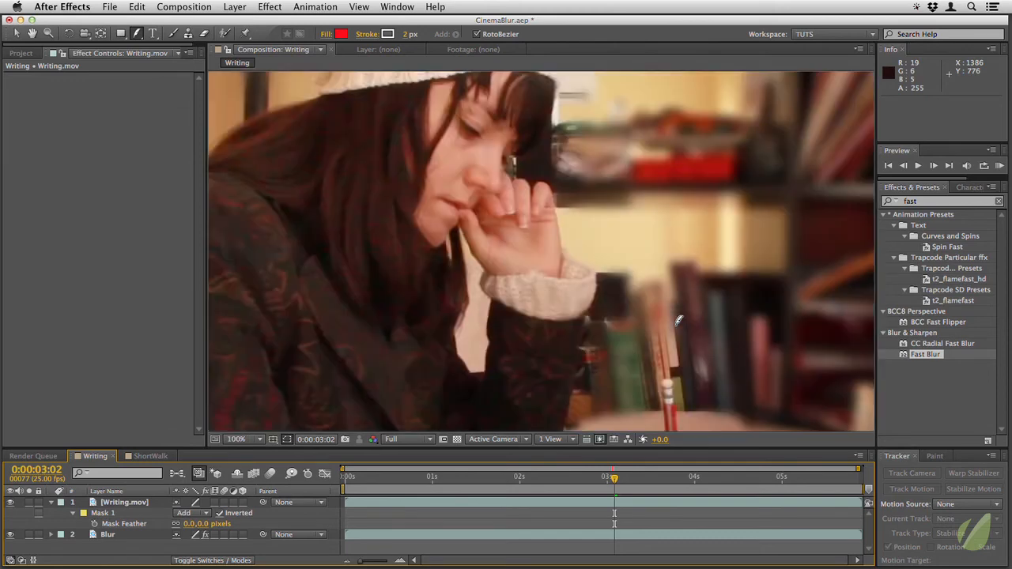
Step: Select the actor's mask to show its feathered outline along the hair and shoulder
{"action": "left_click", "coordinate": [246, 440]}
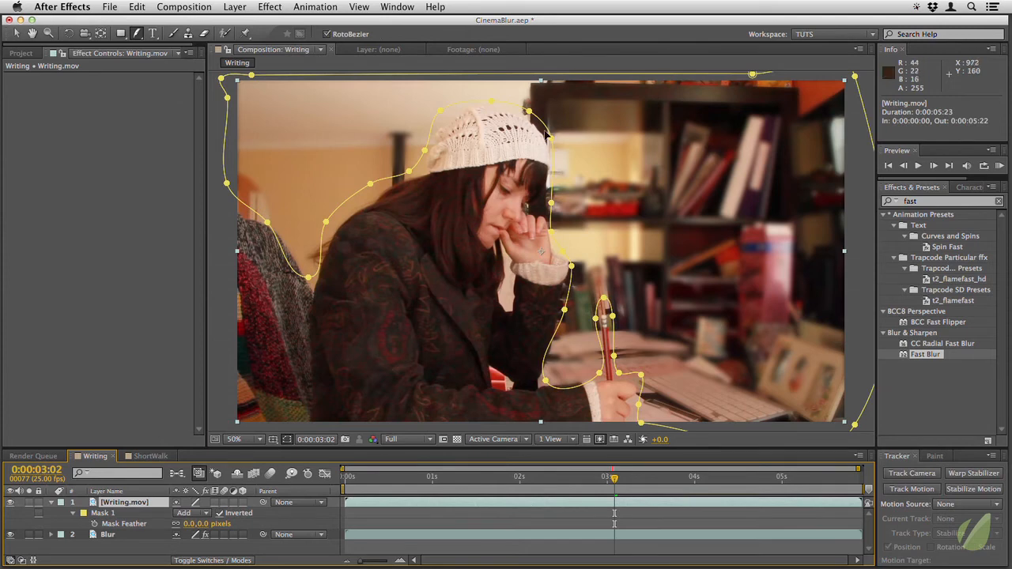
{"action": "mouse_move", "coordinate": [551, 191]}
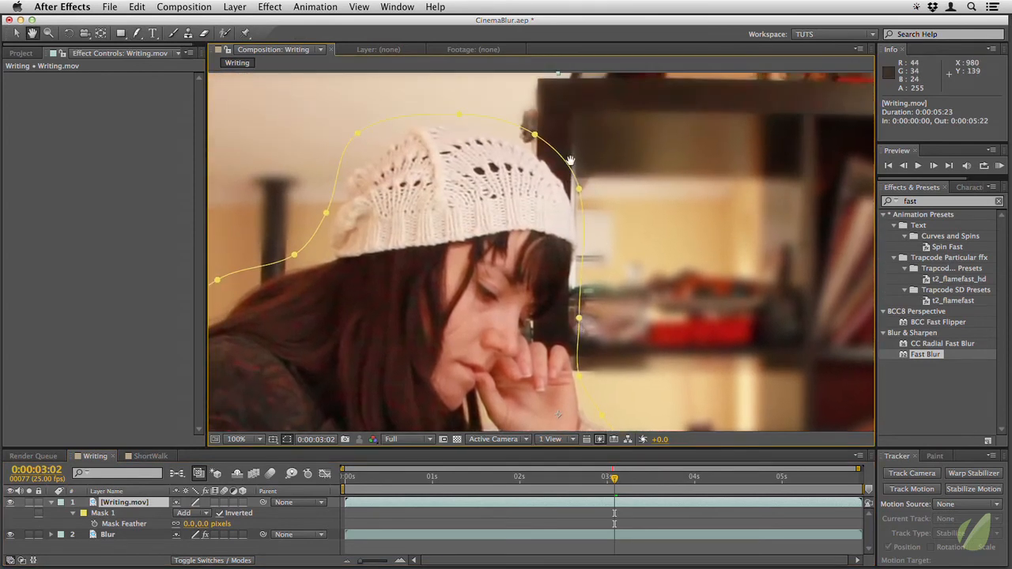
Step: Add a feather point at the hat's edge to keep it crisp against the shelves
{"action": "left_click", "coordinate": [136, 33]}
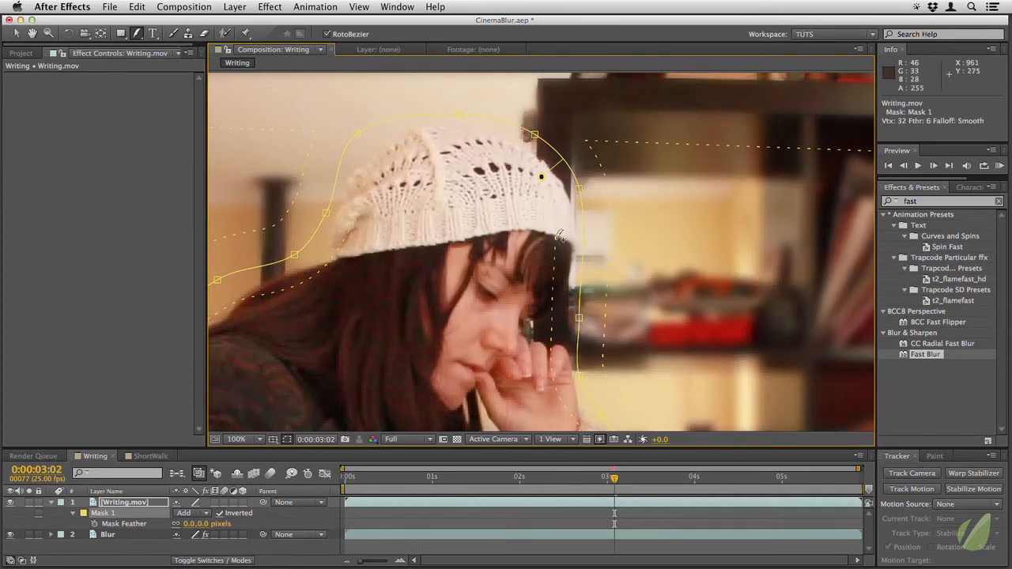
{"action": "mouse_move", "coordinate": [457, 161]}
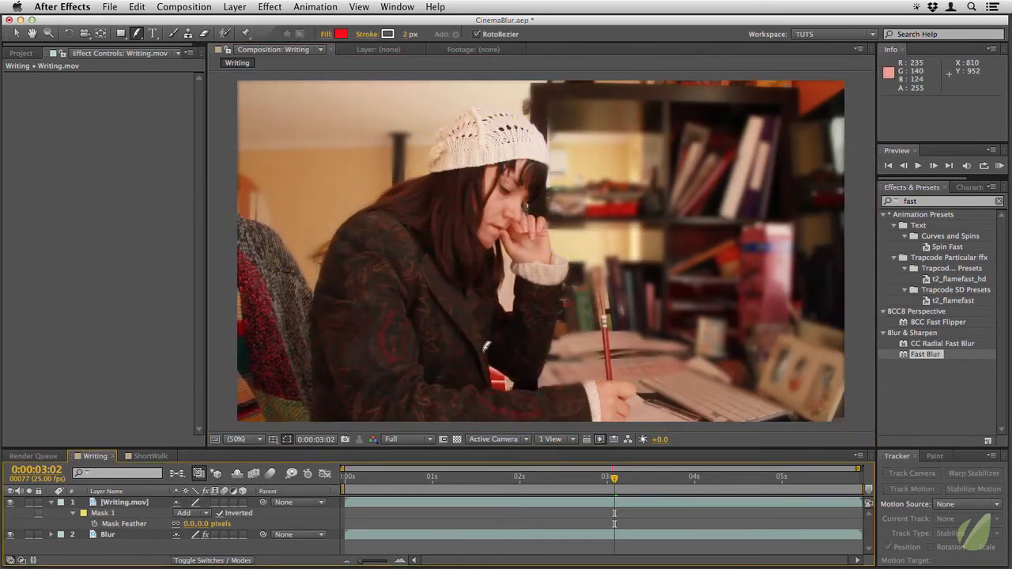
{"action": "mouse_move", "coordinate": [538, 398]}
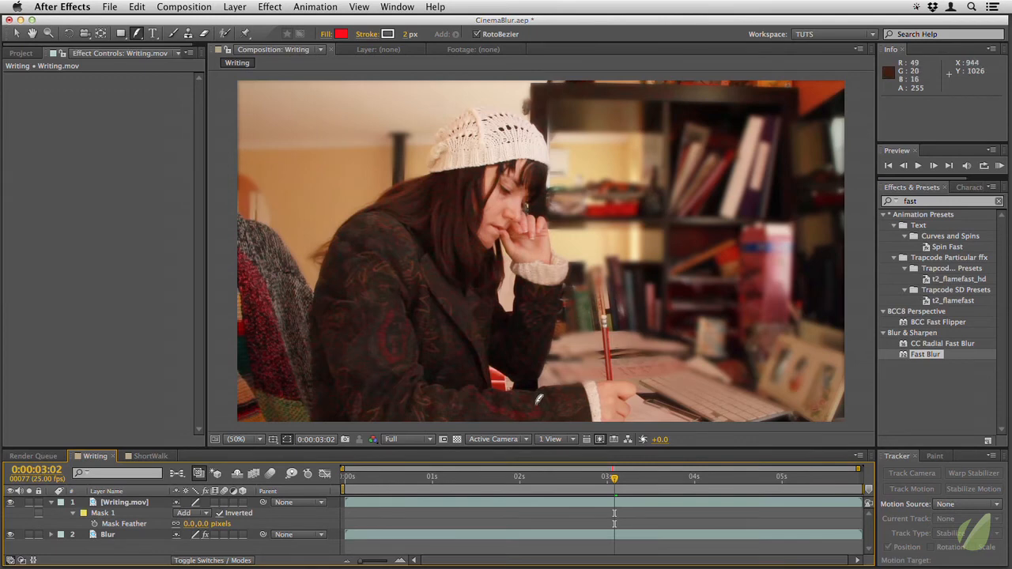
{"action": "mouse_move", "coordinate": [642, 332]}
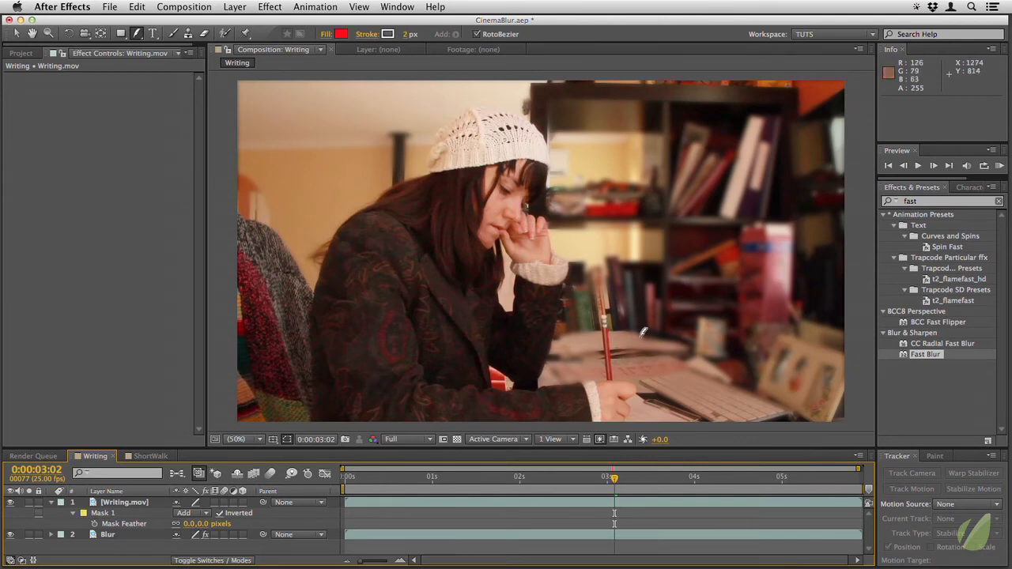
{"action": "mouse_move", "coordinate": [703, 79]}
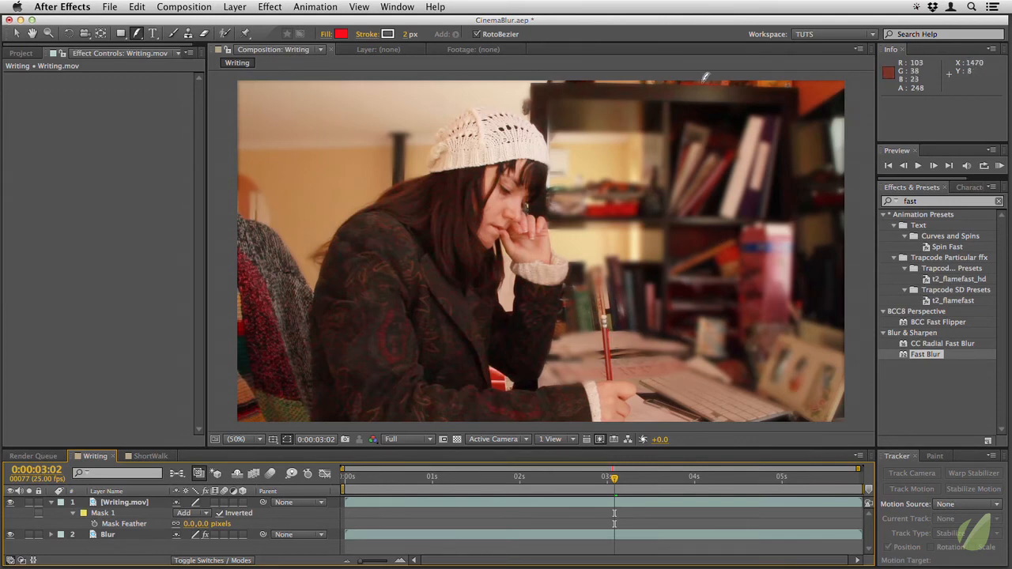
{"action": "mouse_move", "coordinate": [789, 79]}
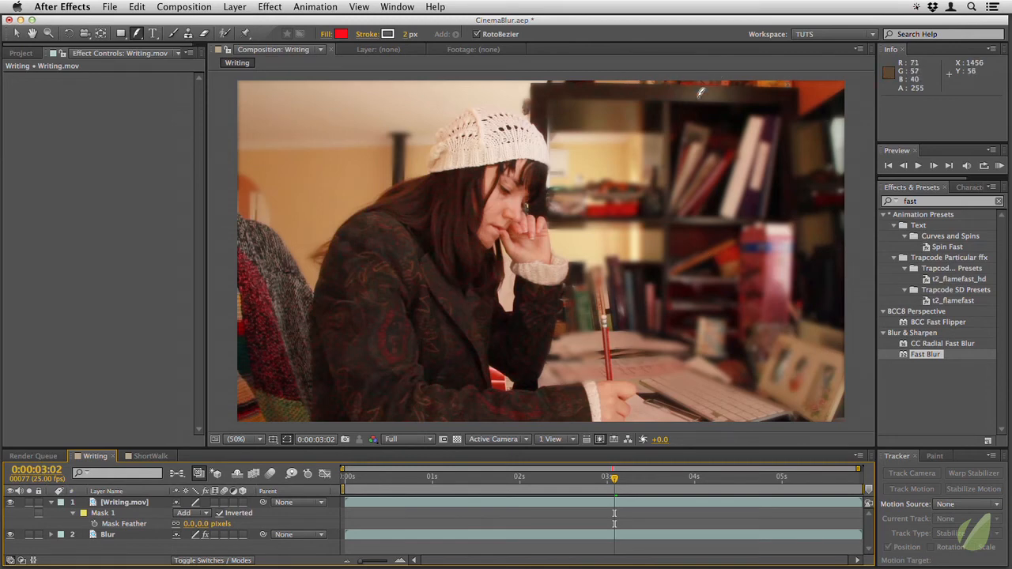
{"action": "mouse_move", "coordinate": [636, 512]}
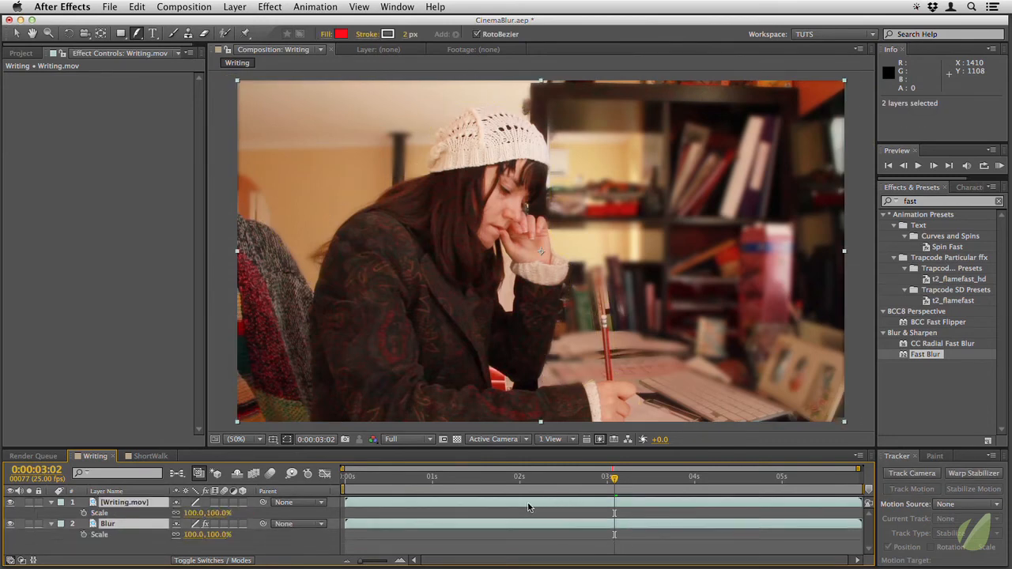
Step: Set the Scale of both selected layers to 105%
{"action": "double_click", "coordinate": [209, 513]}
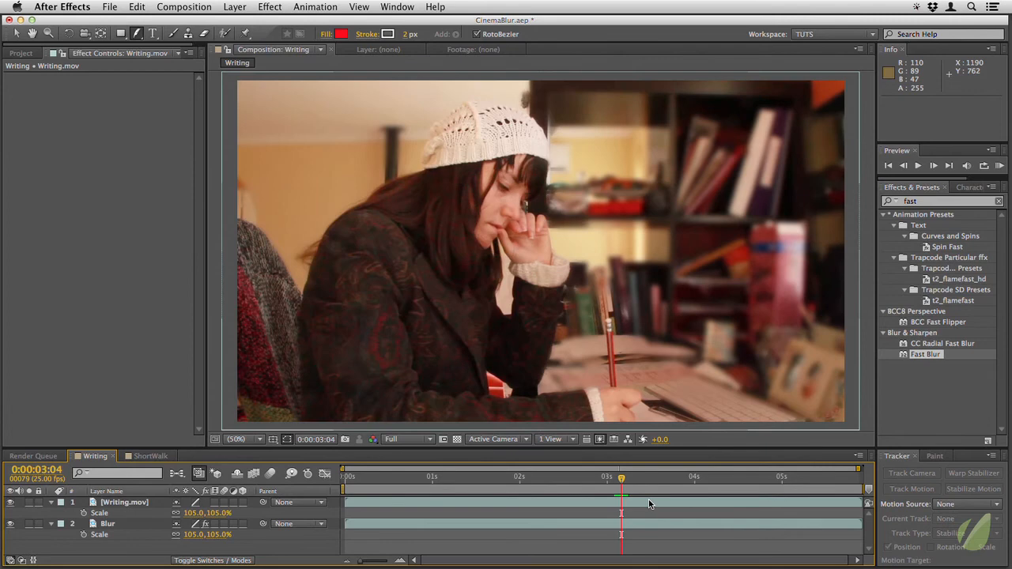
{"action": "mouse_move", "coordinate": [674, 354]}
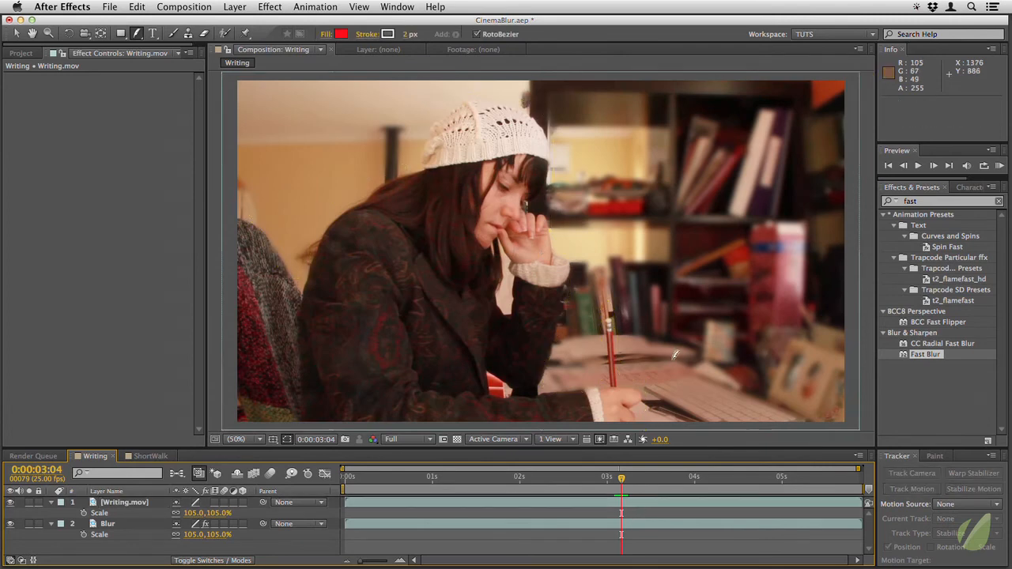
{"action": "mouse_move", "coordinate": [662, 496]}
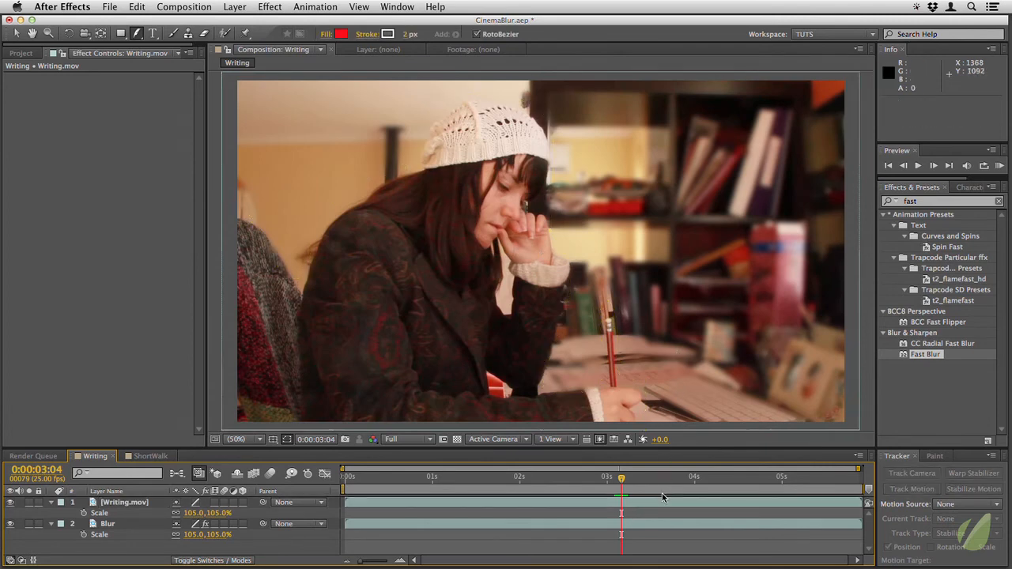
{"action": "mouse_move", "coordinate": [493, 484]}
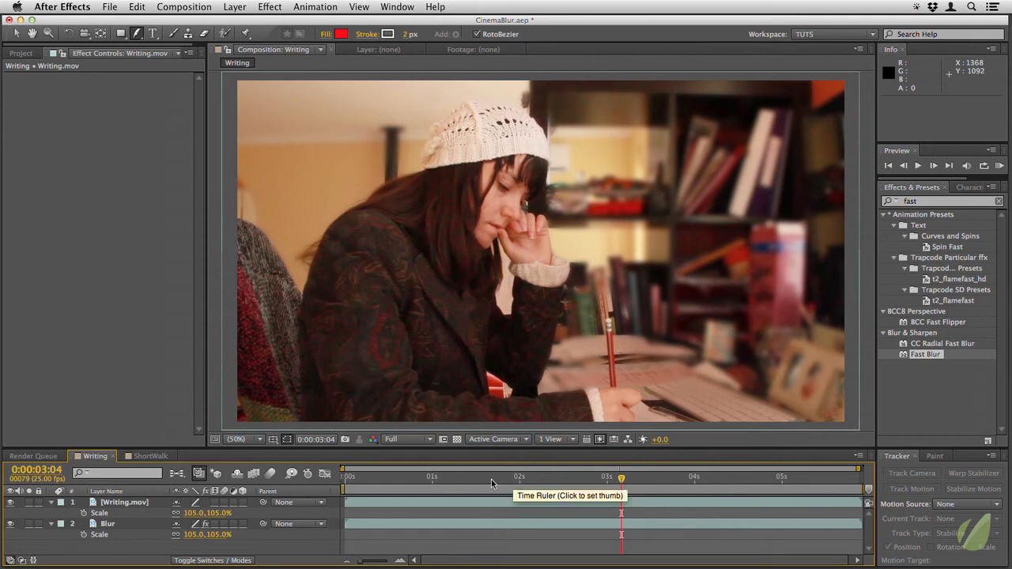
{"action": "mouse_move", "coordinate": [513, 487]}
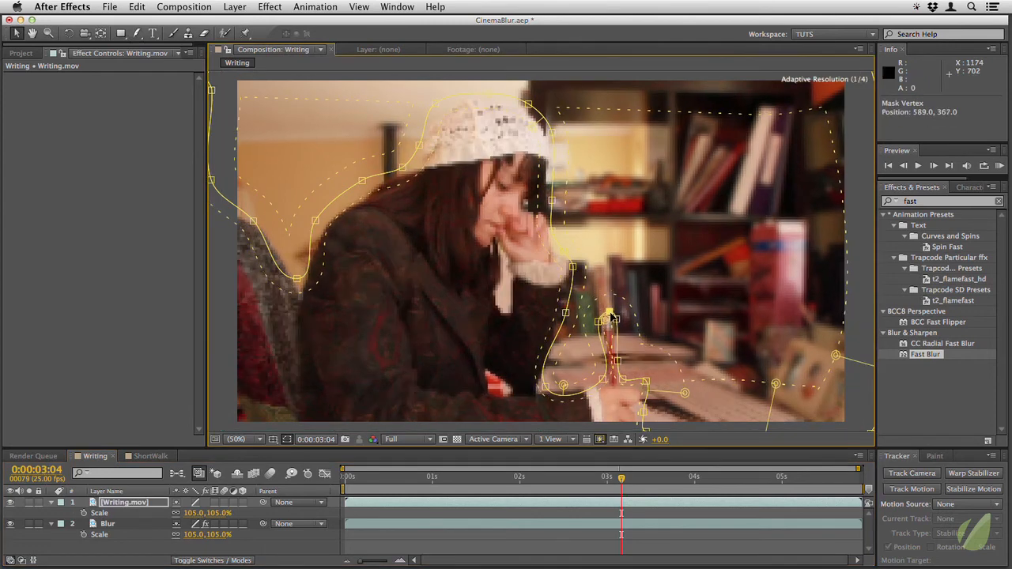
Step: Move a mask point to follow the hand and pencil at the later frame
{"action": "left_click_drag", "start_coordinate": [613, 316], "coordinate": [608, 322]}
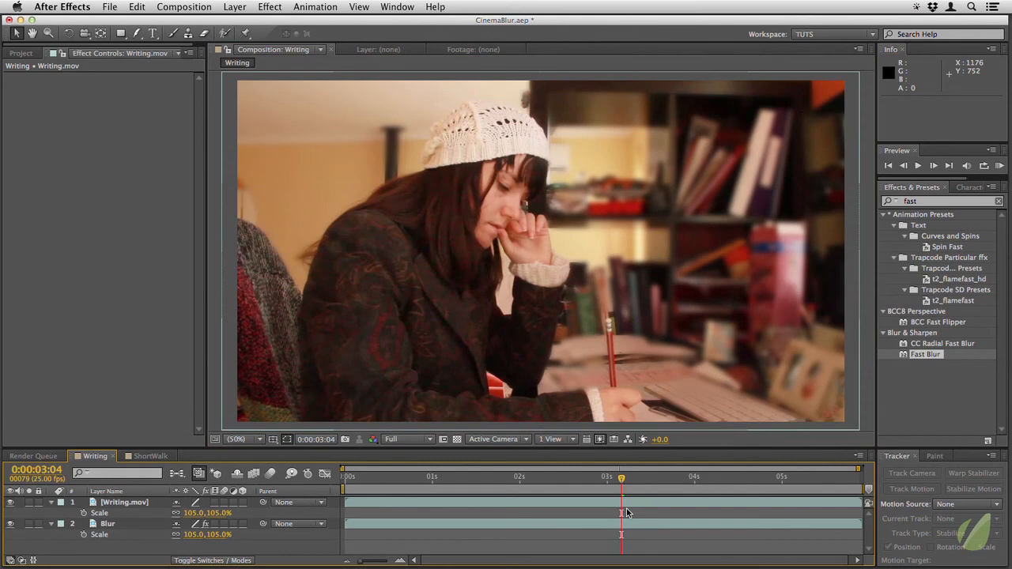
{"action": "mouse_move", "coordinate": [620, 457]}
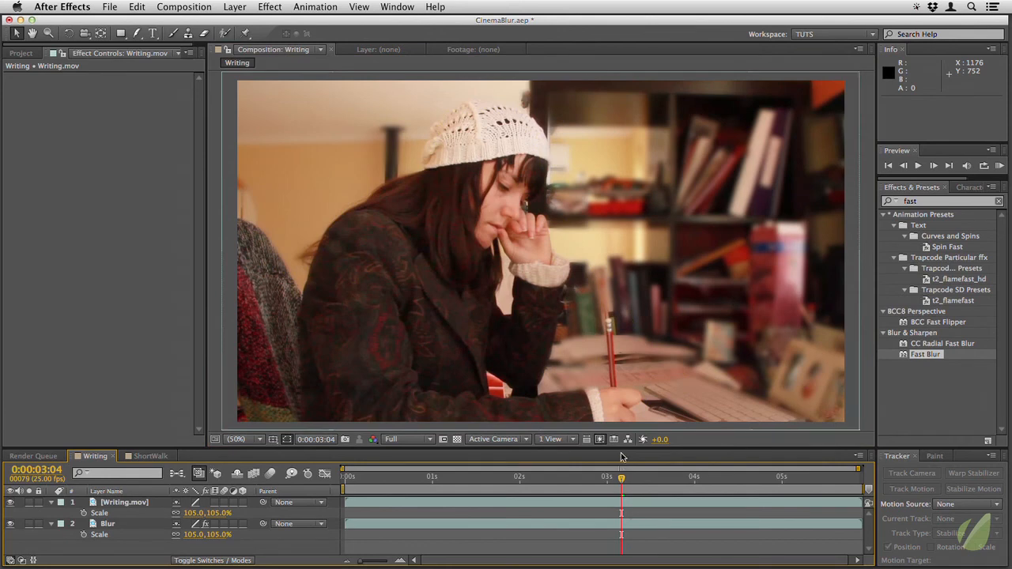
{"action": "mouse_move", "coordinate": [623, 373]}
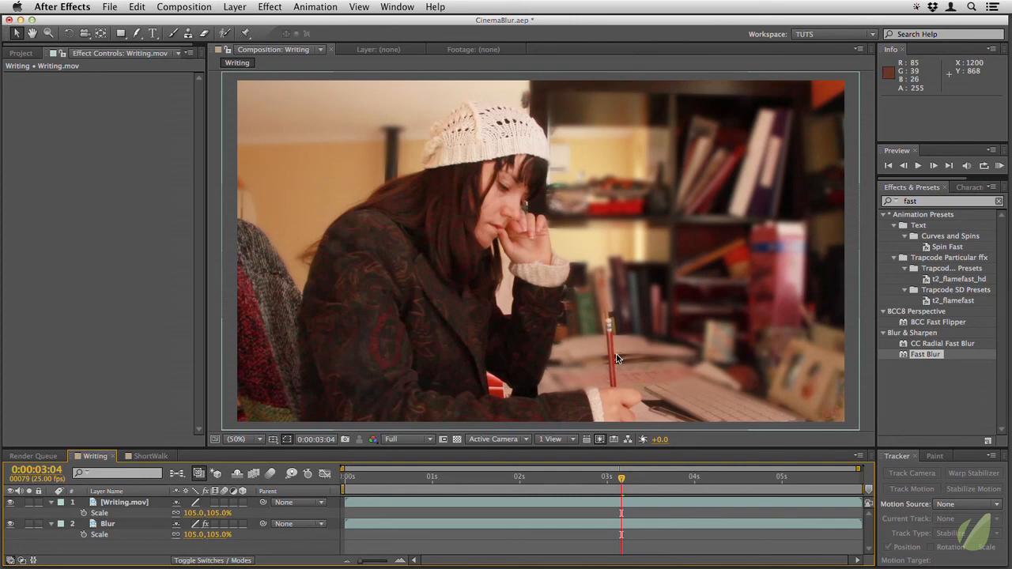
{"action": "mouse_move", "coordinate": [609, 332]}
{"action": "type", "text": "camera"}
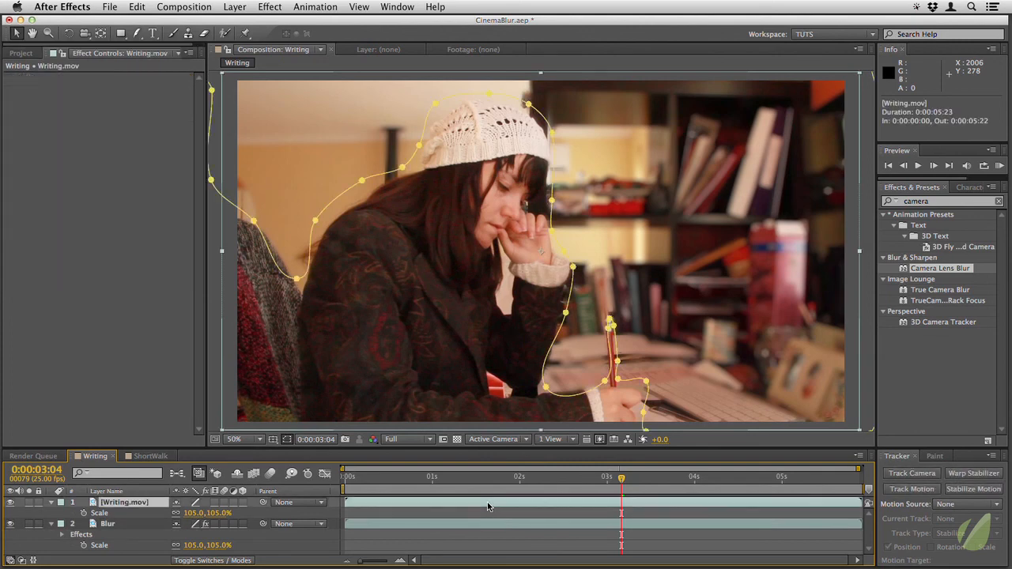
Step: Reveal the Camera Lens Blur settings (hexagon iris, blur radius) on the background layer
{"action": "left_click", "coordinate": [107, 523]}
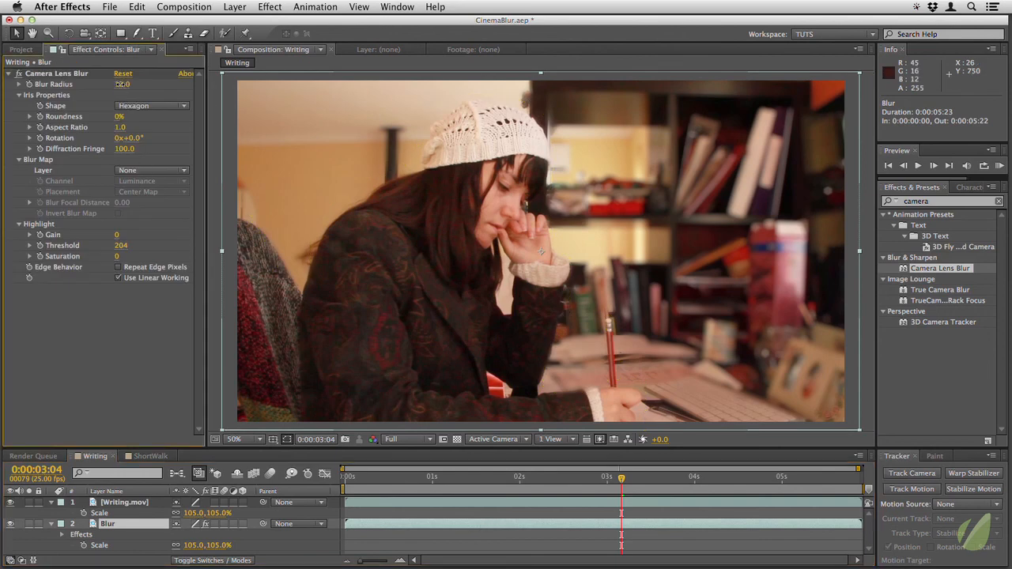